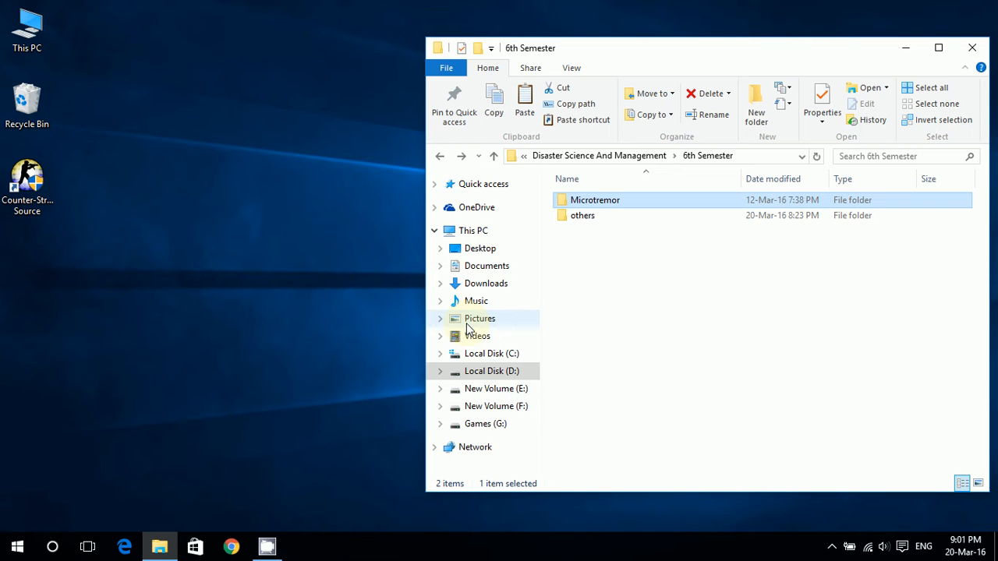
mouse_move(616, 200)
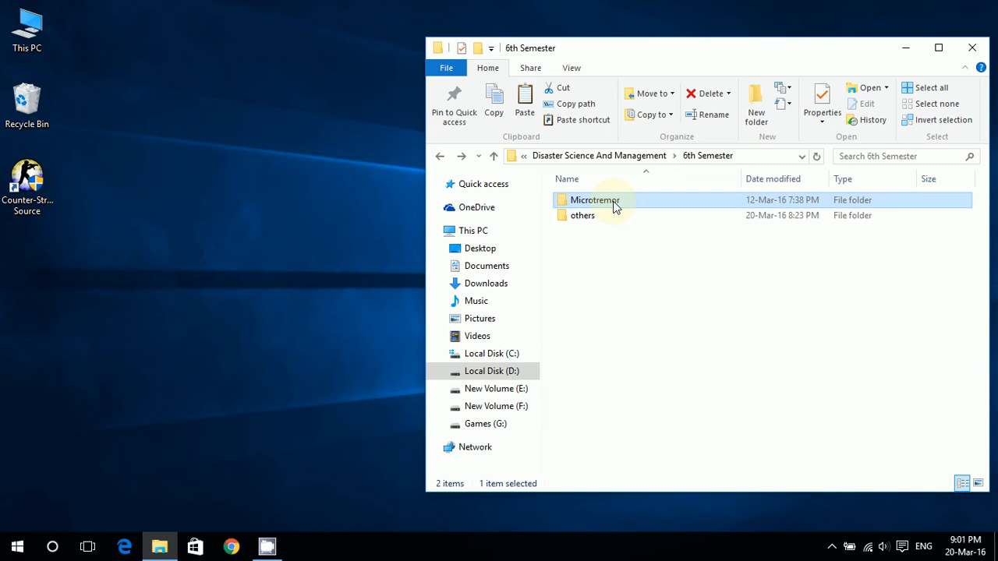
Browse into Microtremor, then its Raw Data and Software folders.
double_click(596, 200)
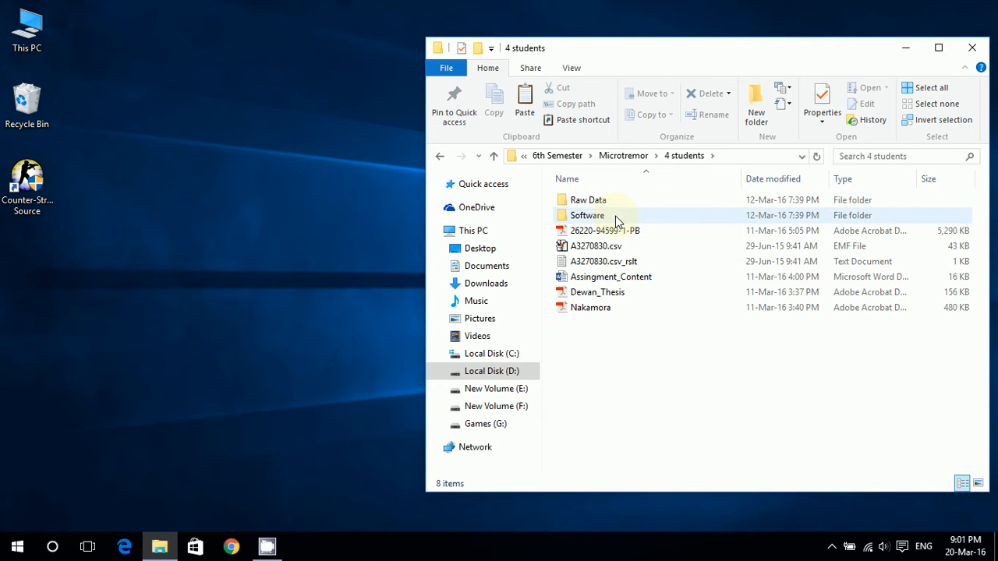
double_click(589, 200)
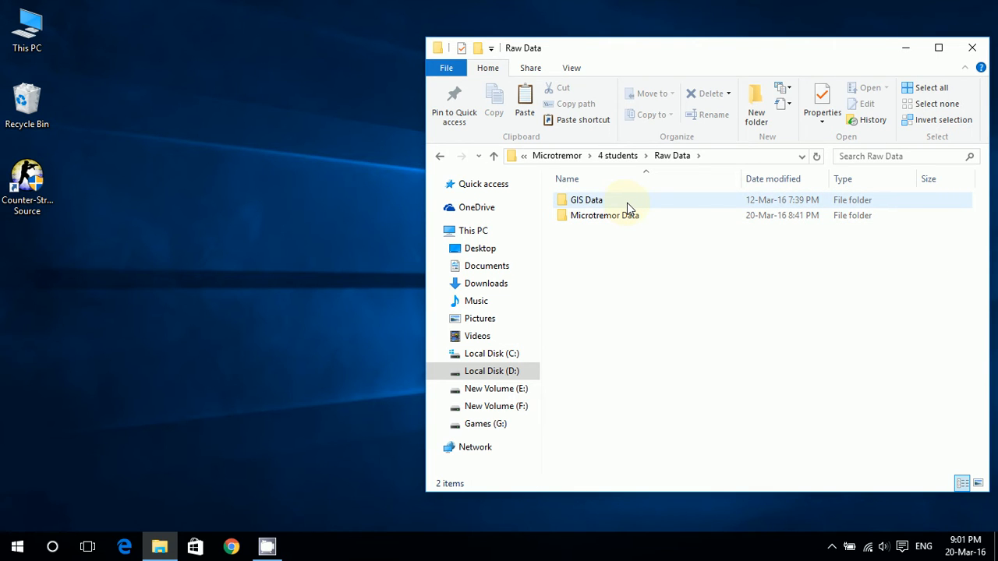
mouse_move(627, 218)
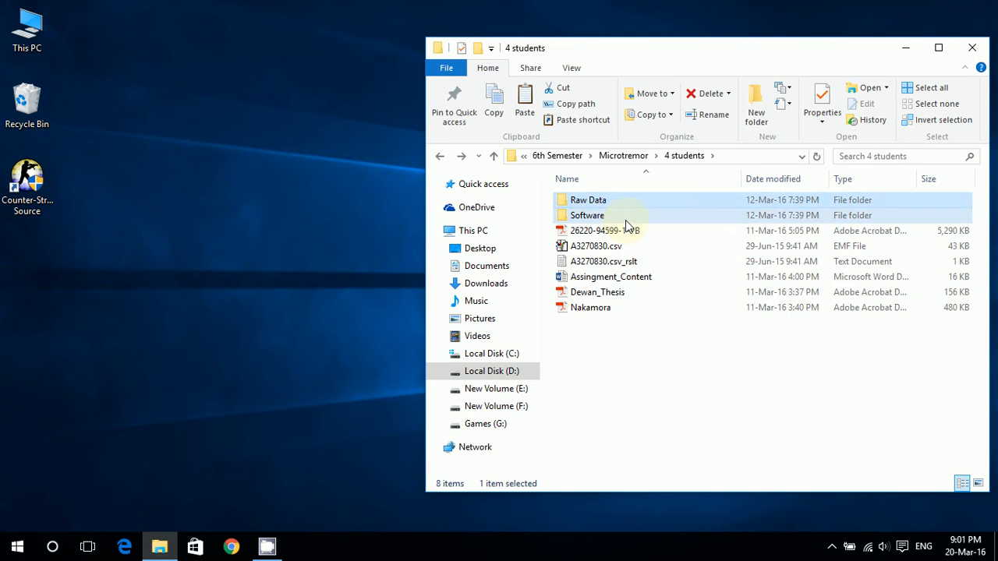
double_click(586, 215)
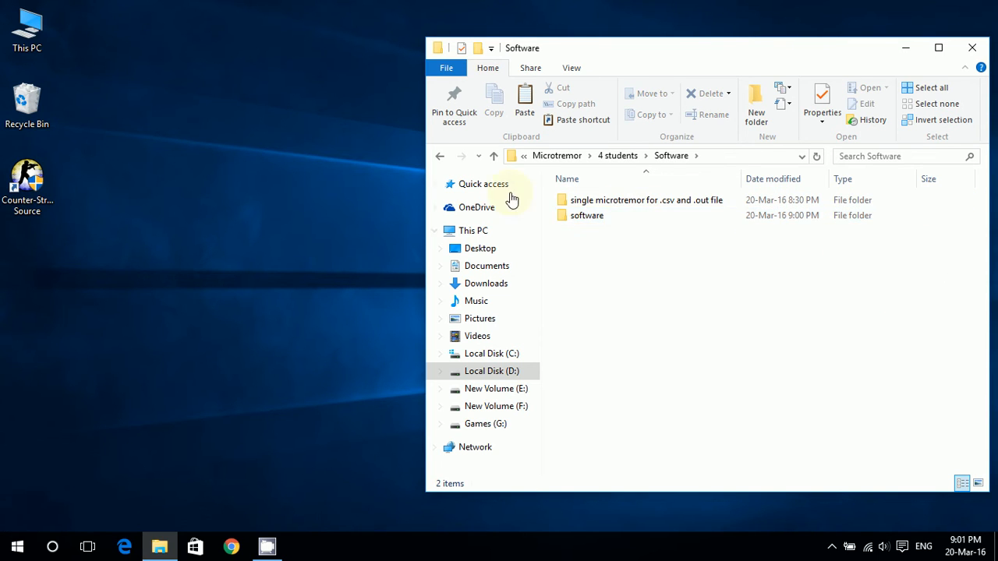
mouse_move(616, 218)
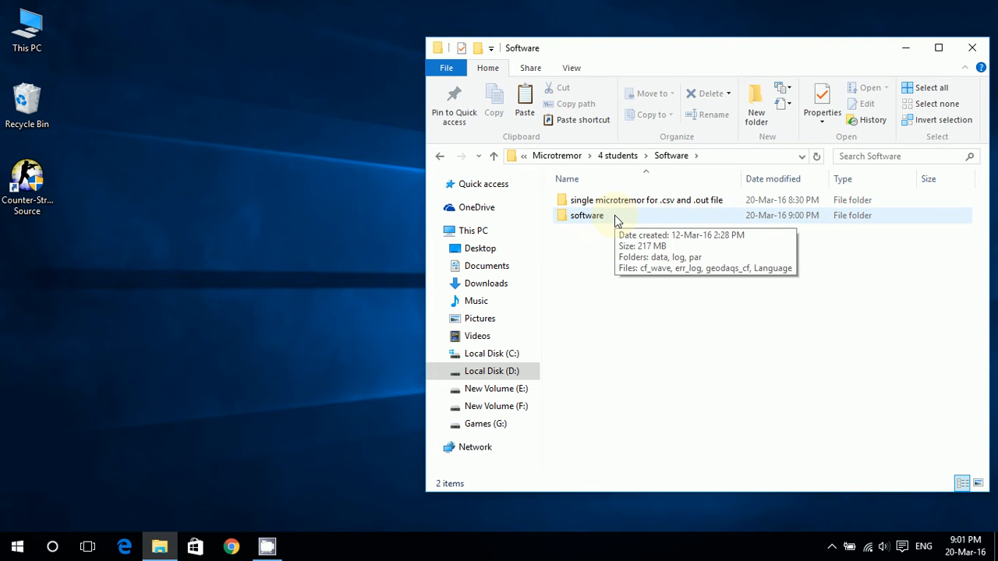
mouse_move(627, 199)
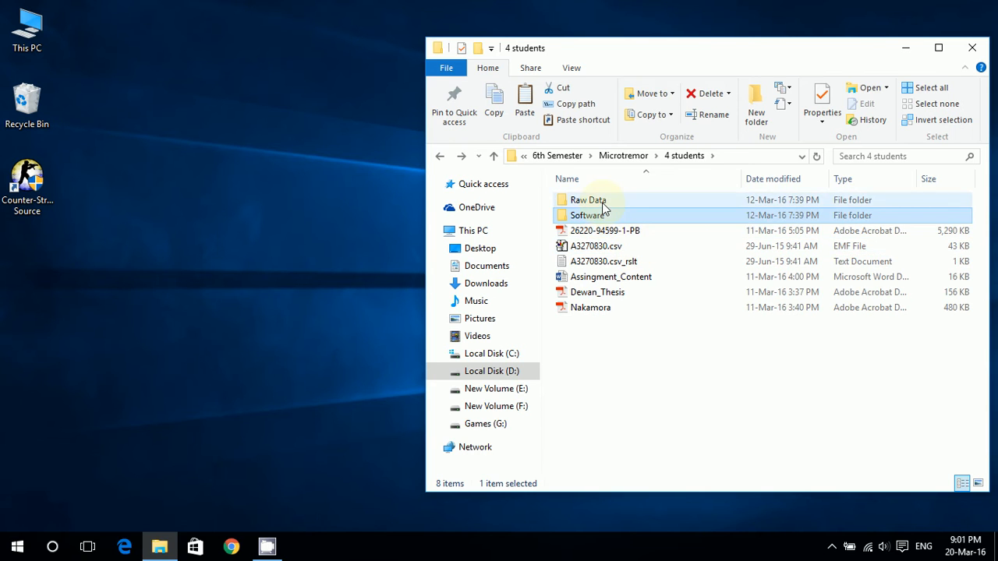
Copy the Microtremor Data folder from Raw Data.
double_click(588, 200)
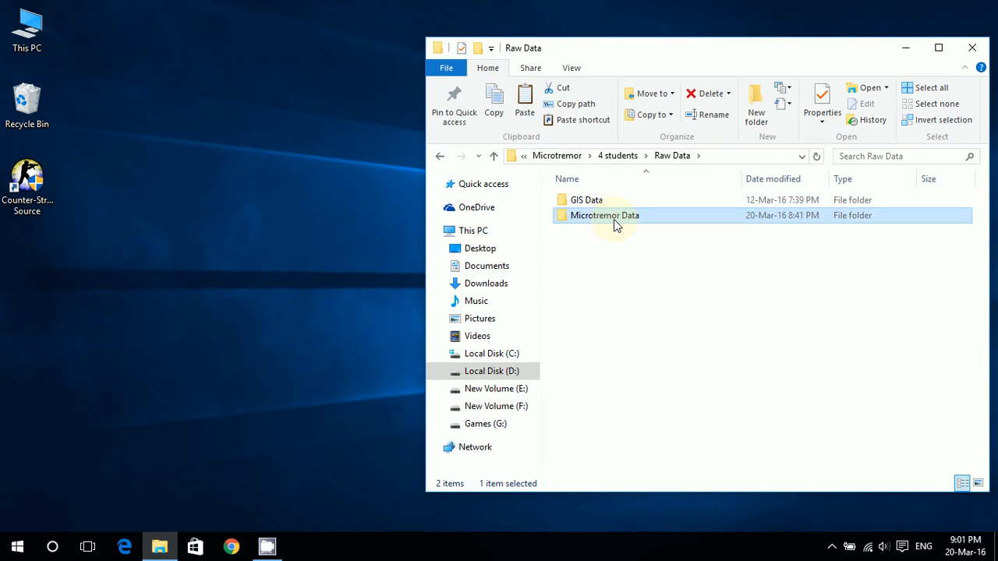
right_click(605, 215)
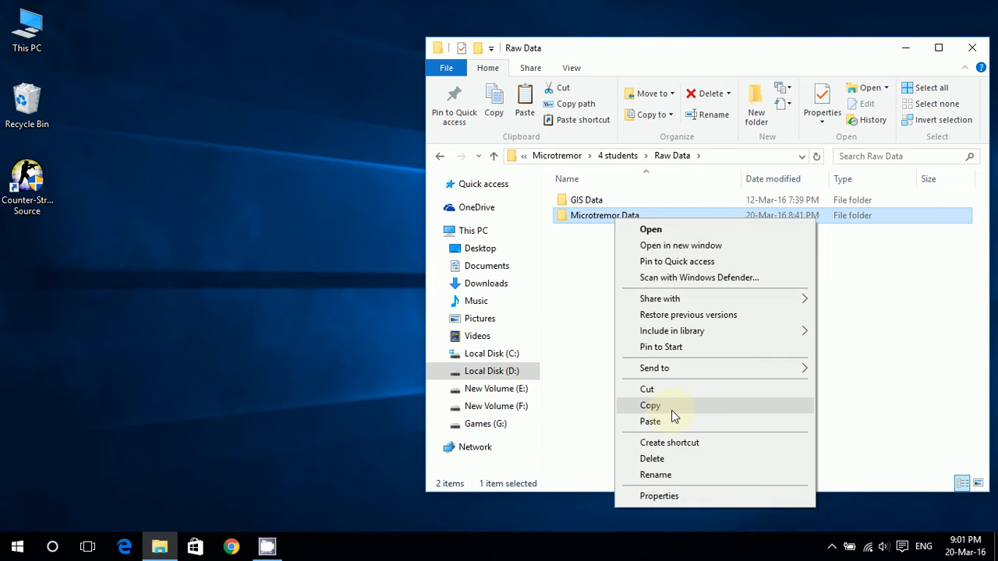
click(649, 405)
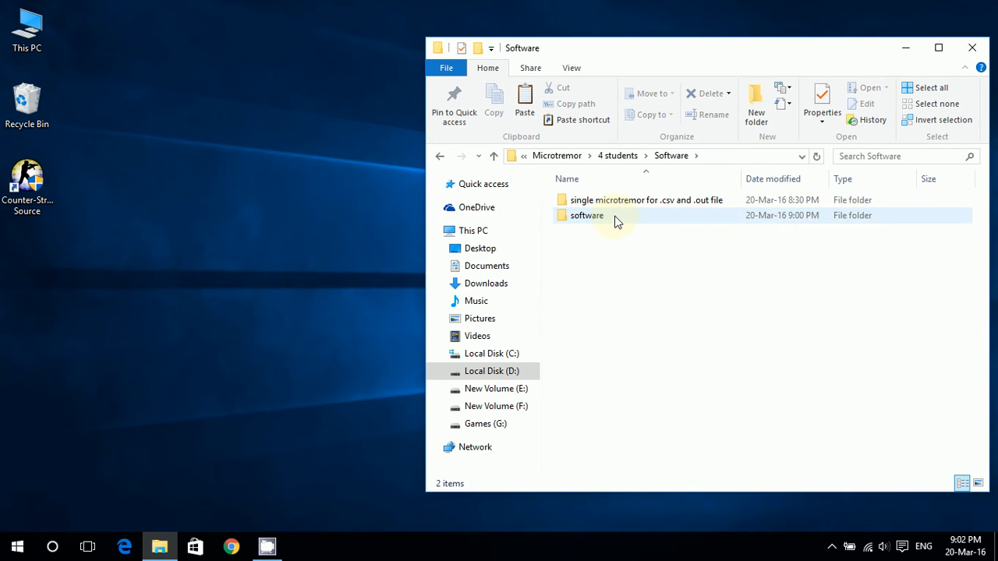
Paste the copy into the software folder and rename it data1.
double_click(586, 215)
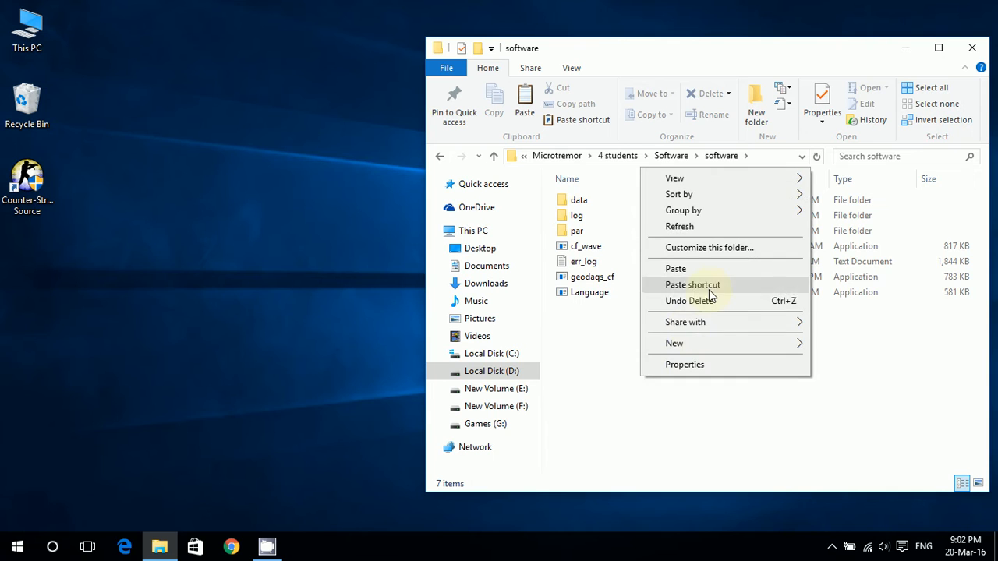
click(675, 268)
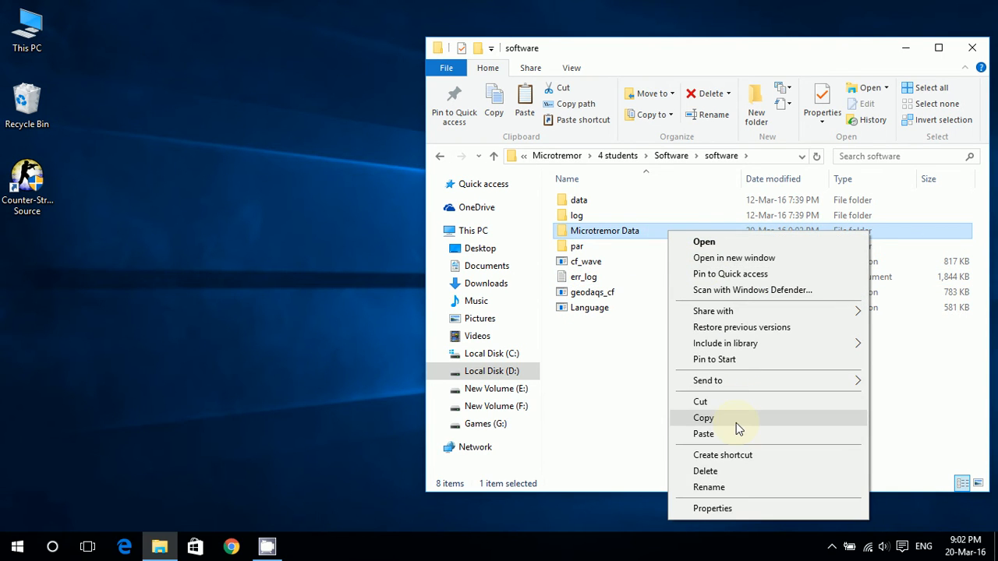
click(708, 486)
text(data1)
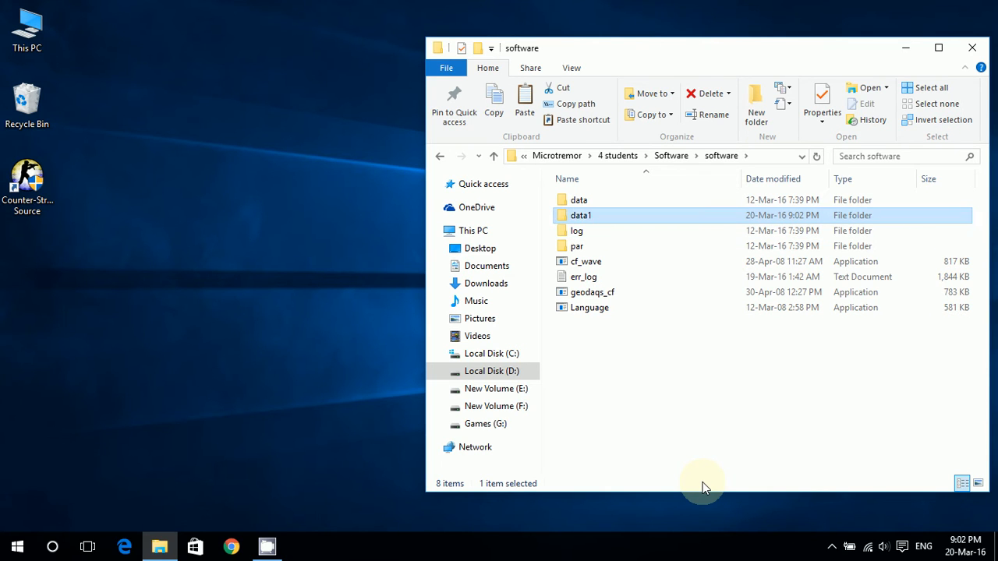
mouse_move(592, 218)
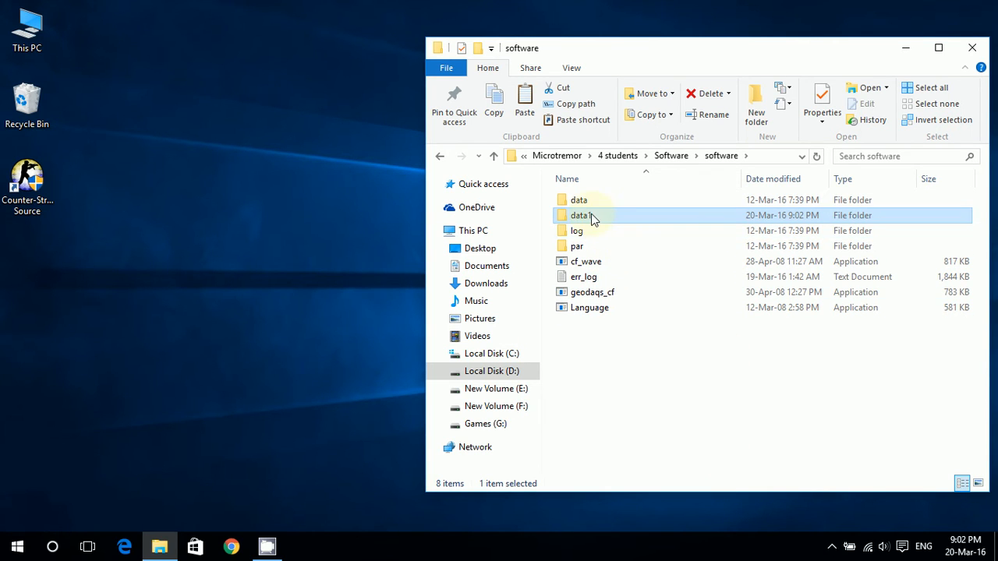
right_click(579, 215)
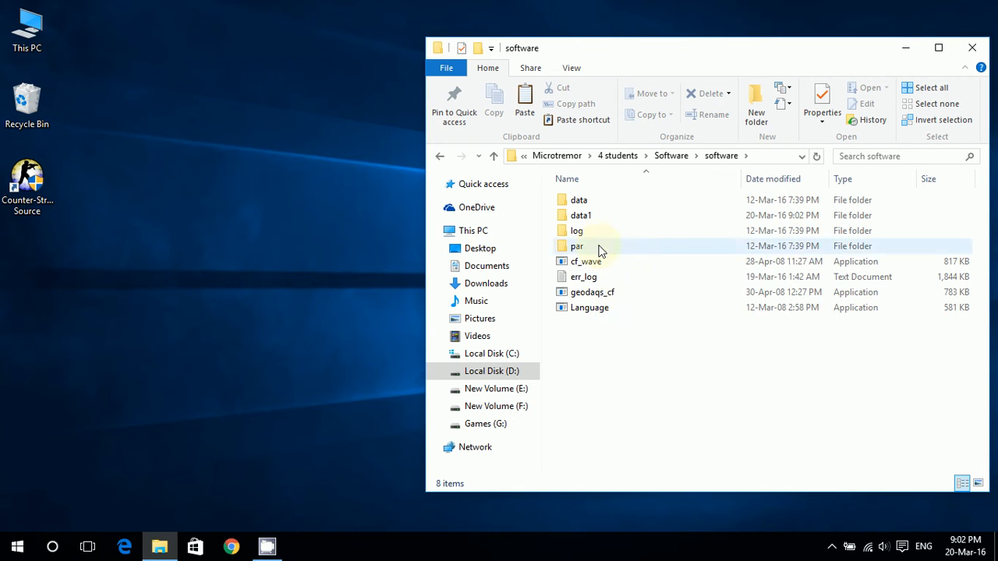
double_click(580, 215)
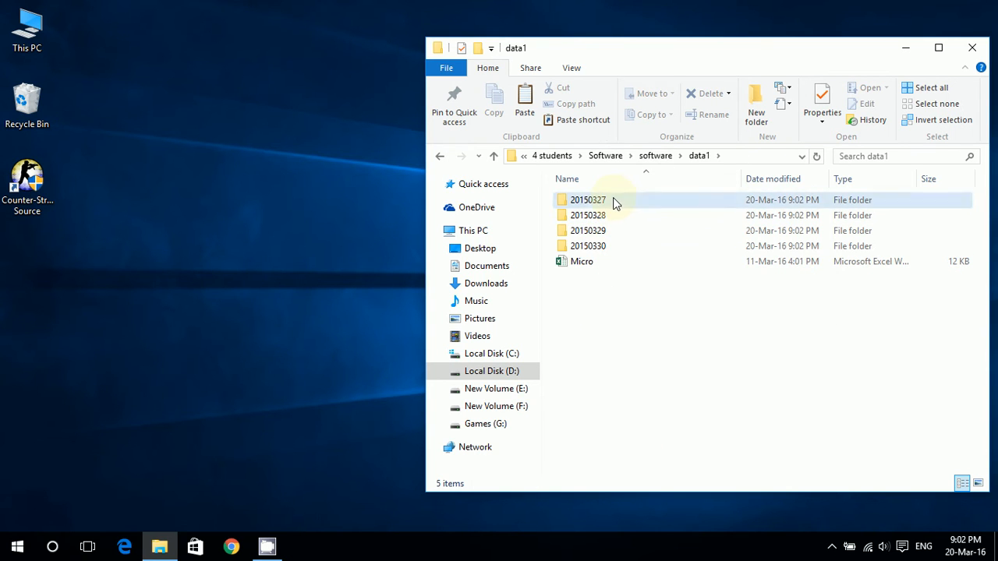
double_click(588, 200)
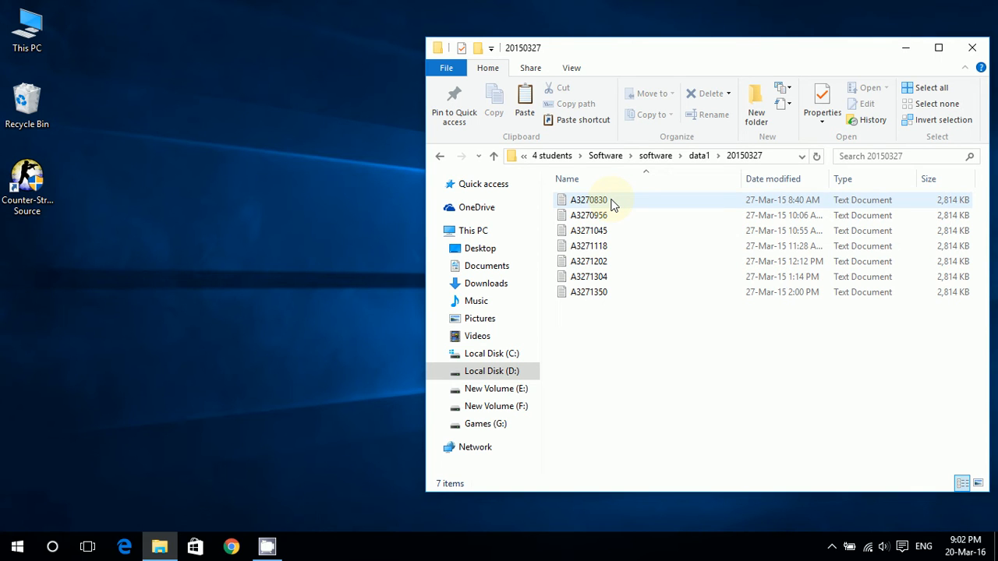
double_click(589, 200)
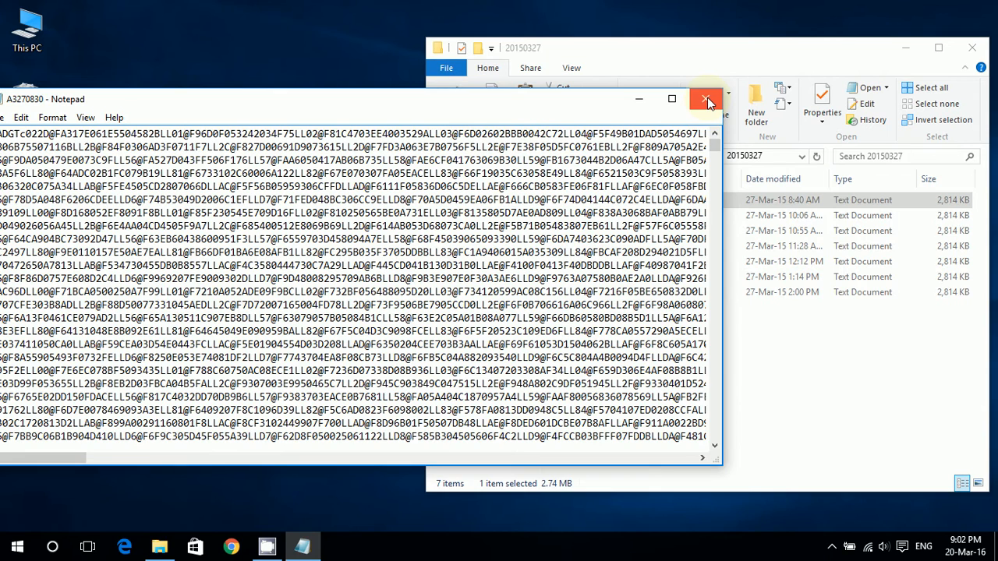
click(708, 100)
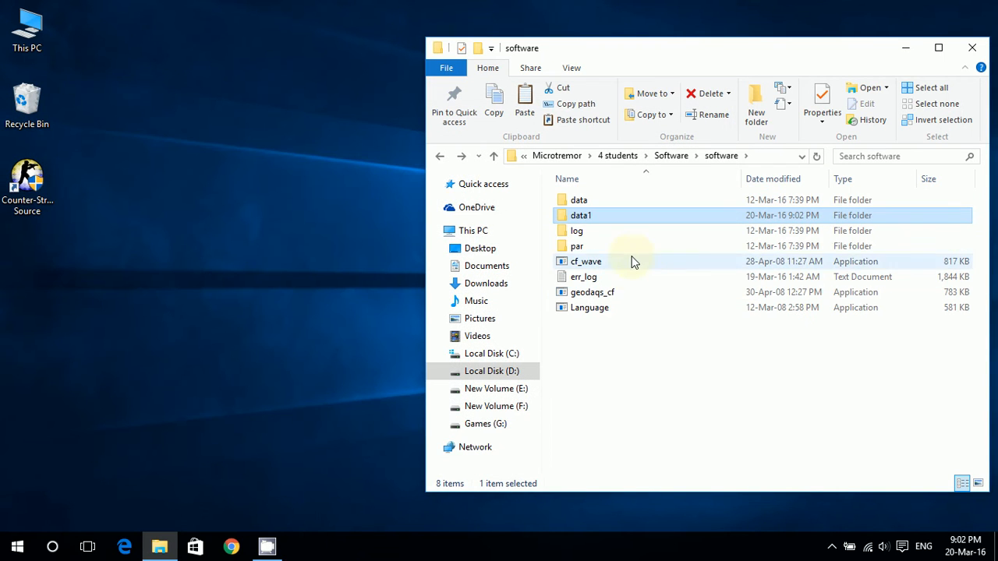
Create a new empty text document in the software folder, keeping the default name.
right_click(631, 262)
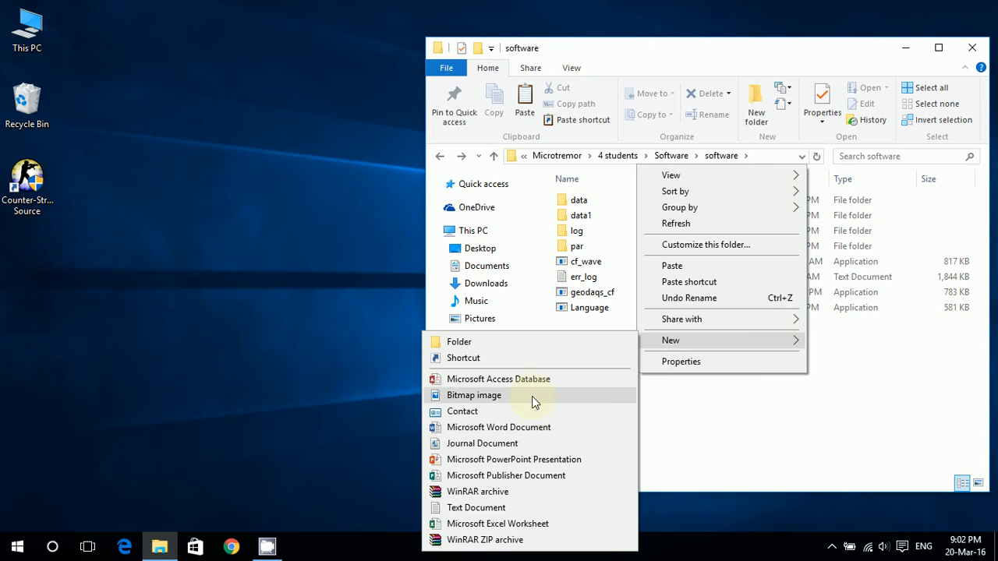
click(477, 508)
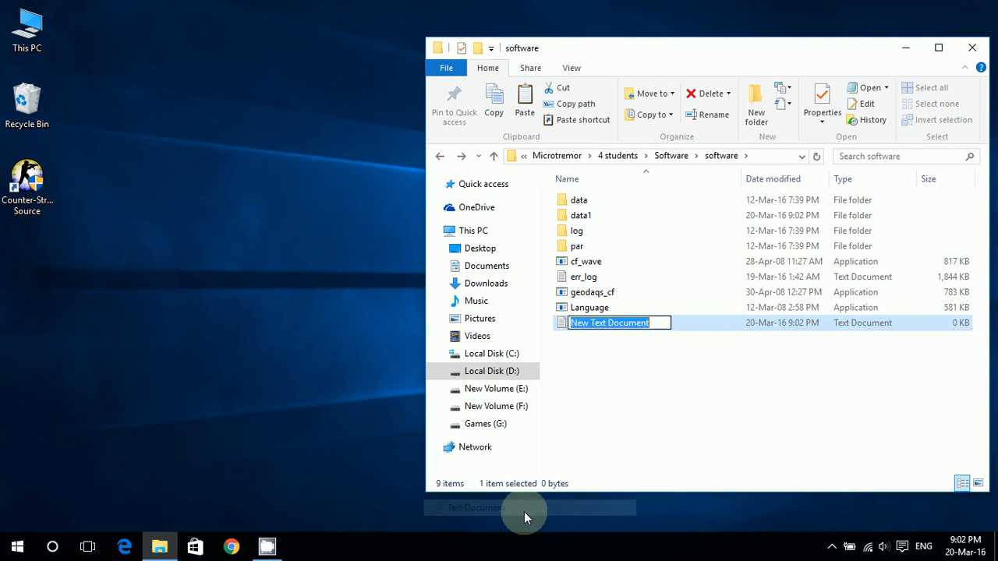
key(enter)
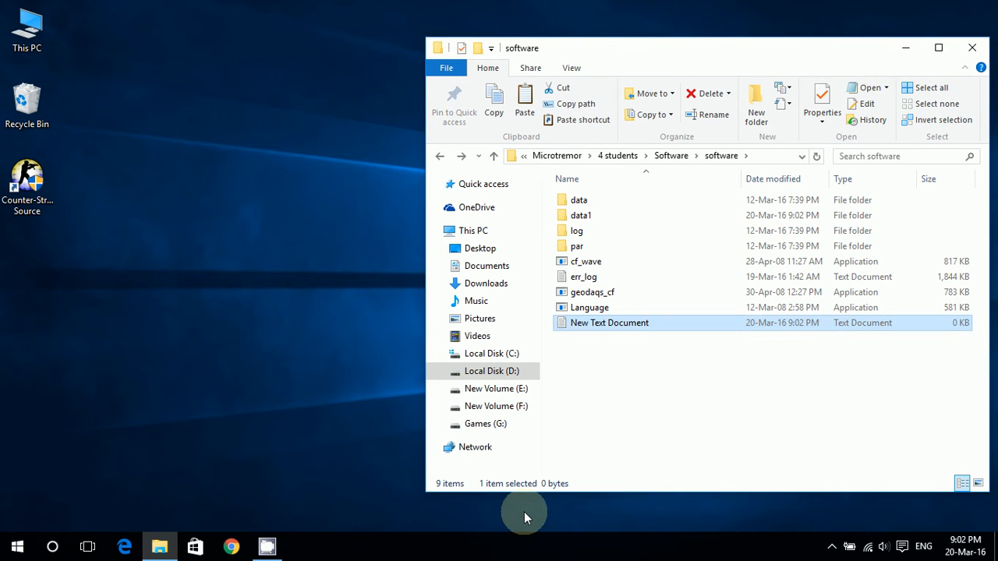
Write the first path data1\20150327\A3270830.txt, reading folder and file names from Explorer.
double_click(608, 322)
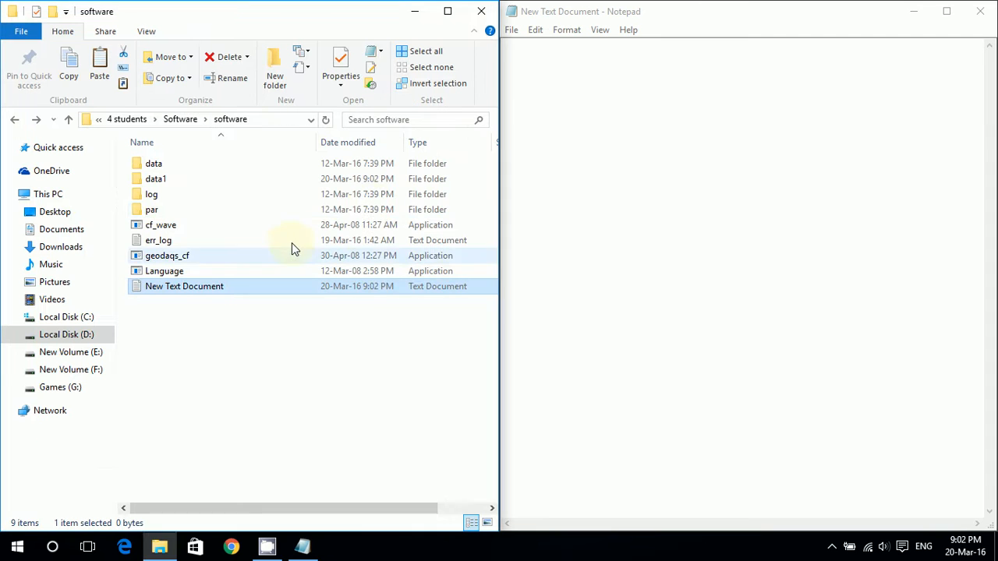
text(d)
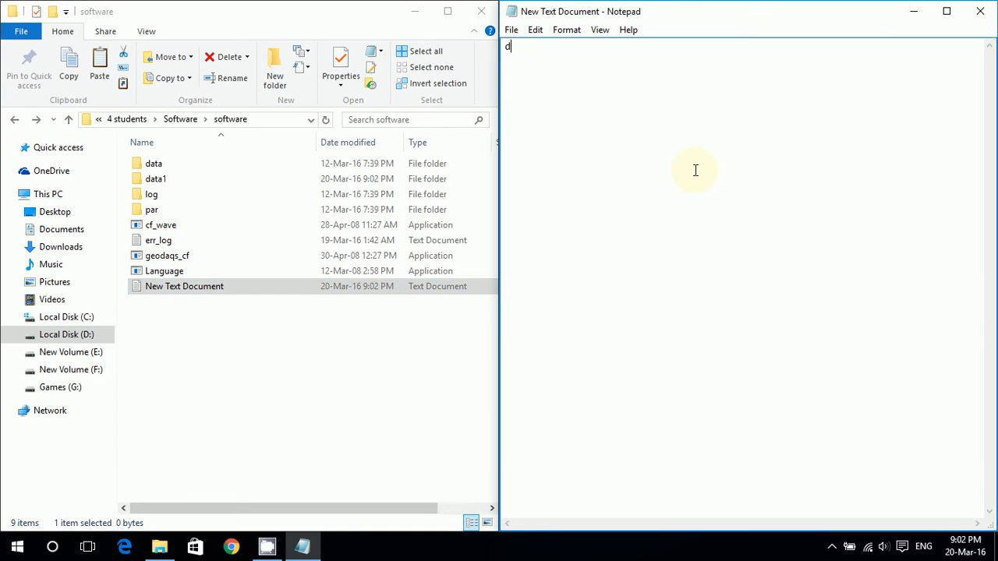
text(ata1)
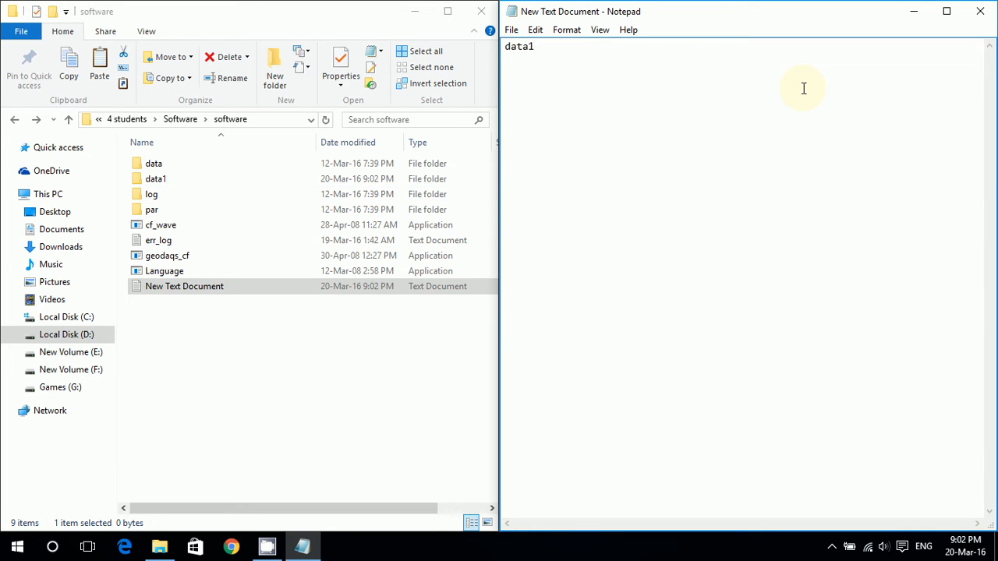
text(\)
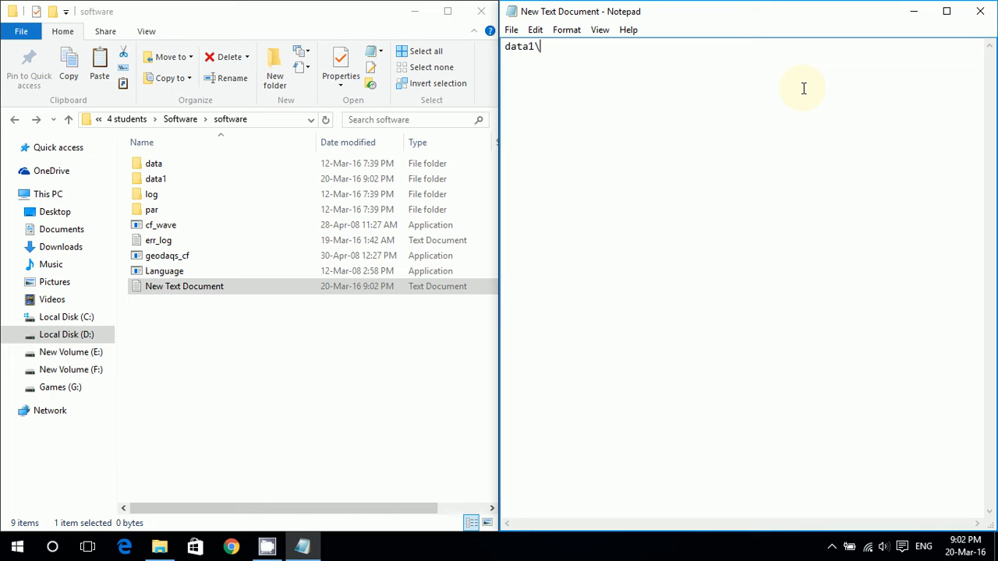
click(153, 163)
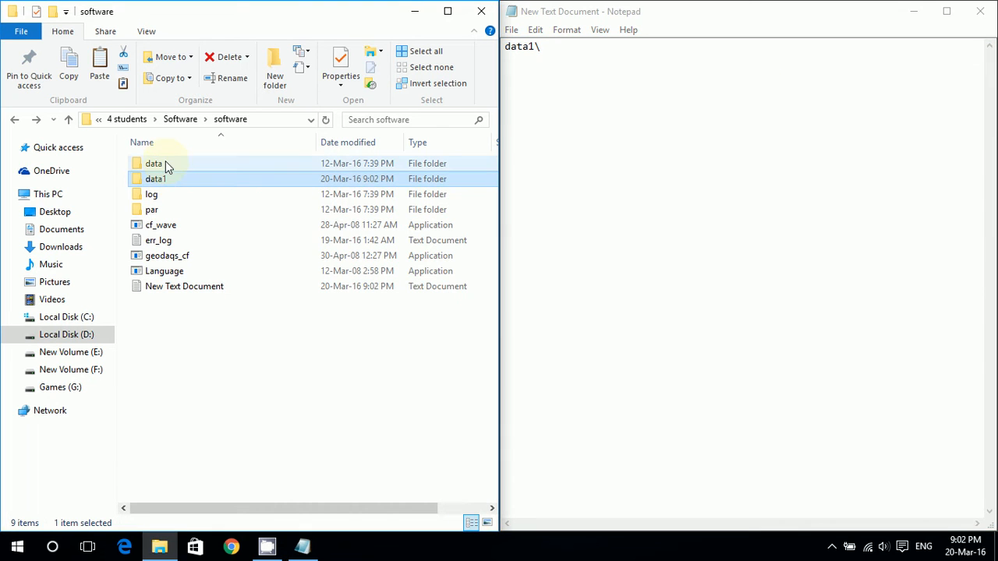
double_click(156, 178)
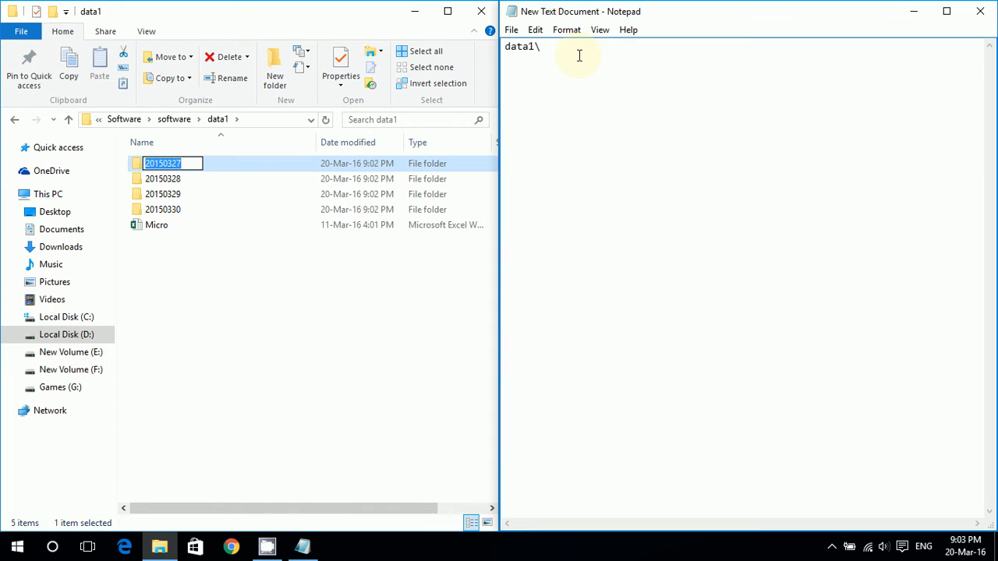
text(20150327\)
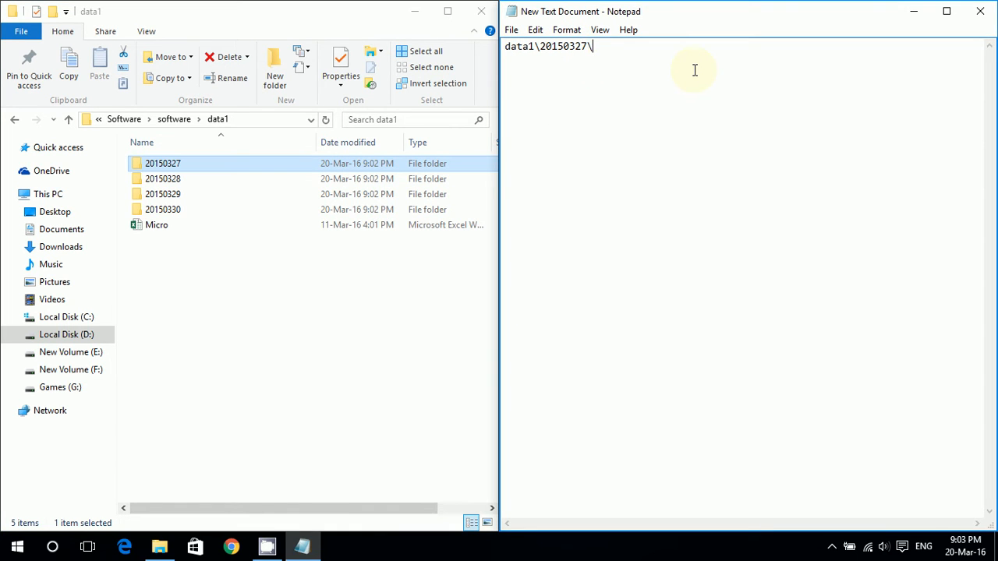
double_click(162, 164)
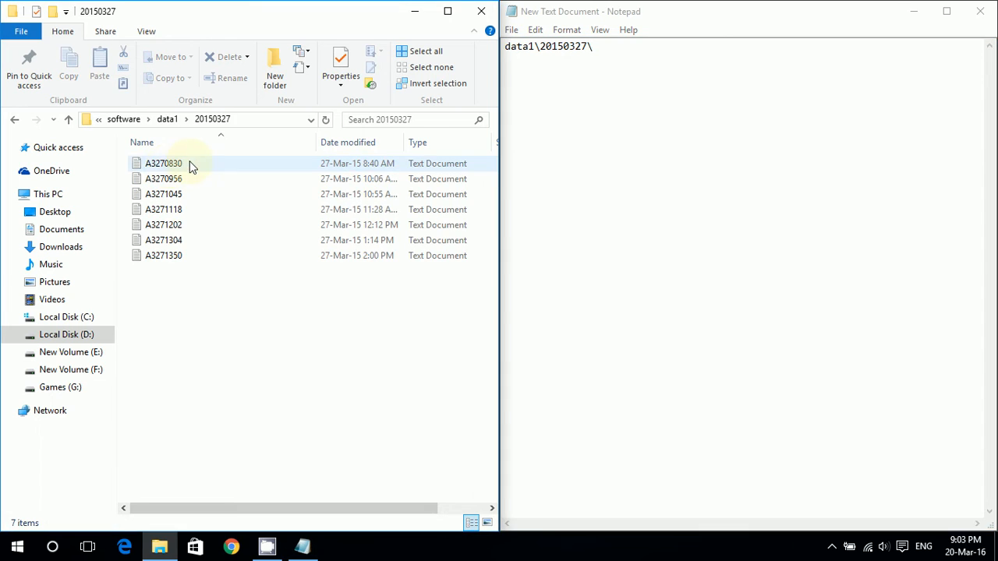
click(163, 163)
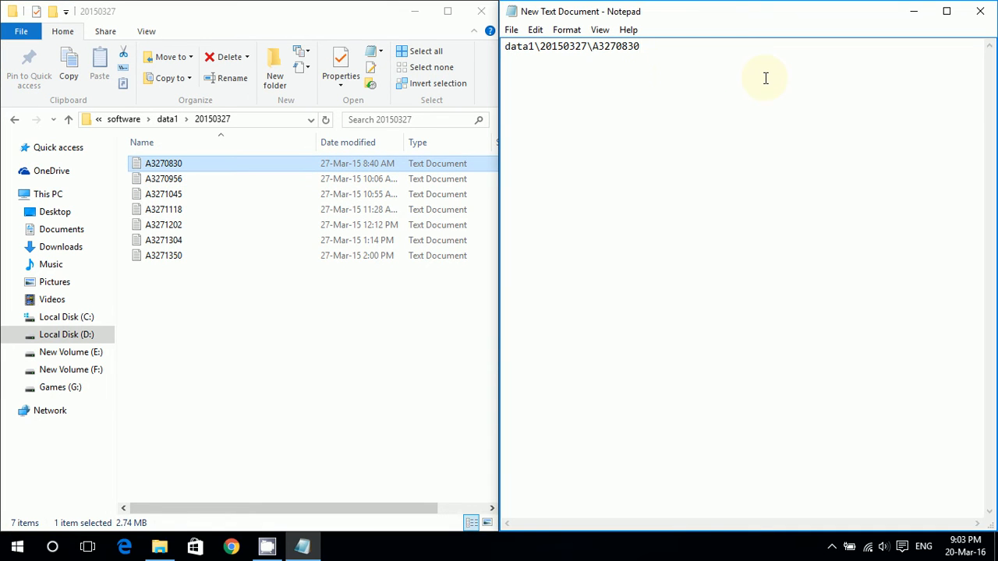
text(.txt)
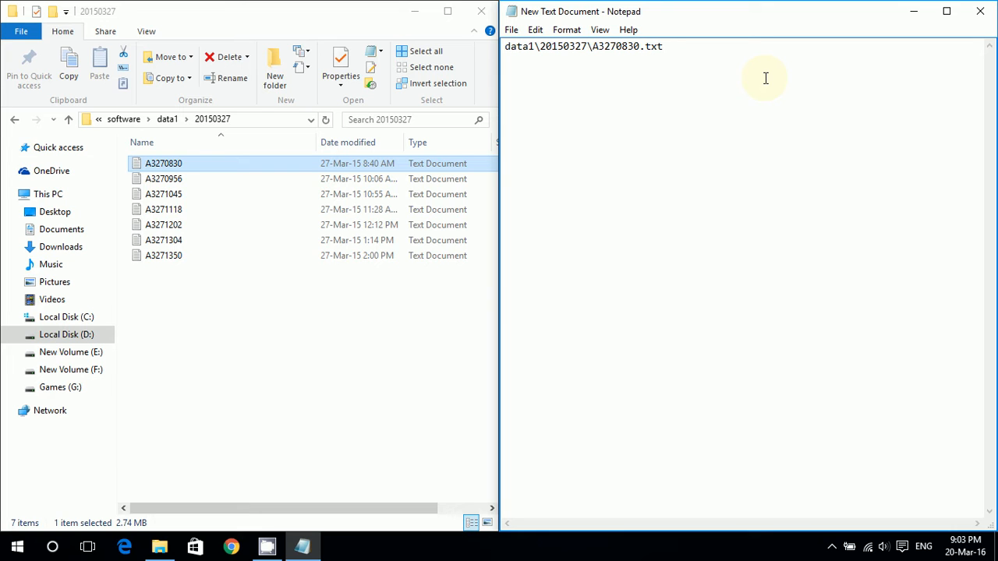
Duplicate the line and change it to data1\20150327\A3270956.txt.
drag(580, 47, 663, 46)
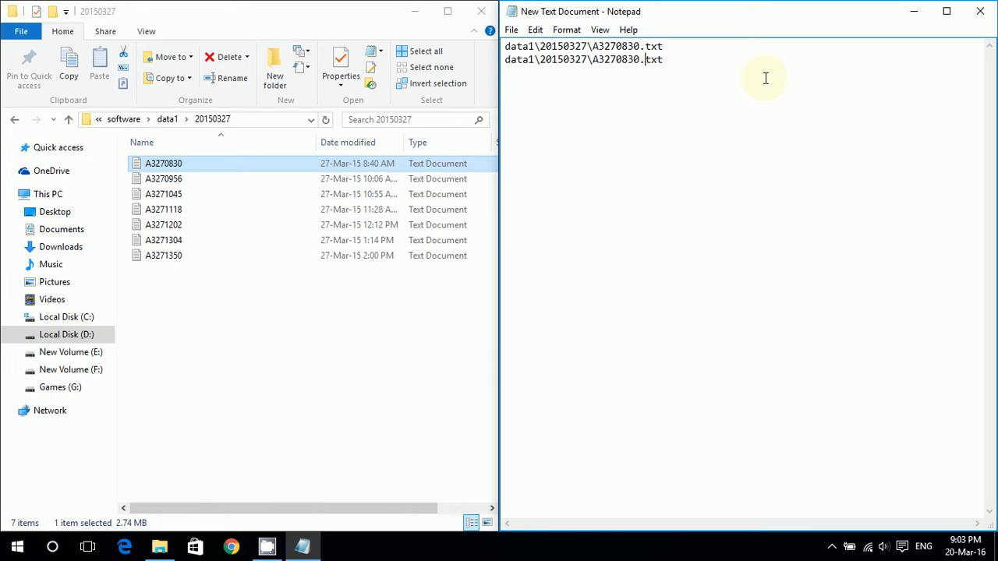
double_click(617, 60)
text(956)
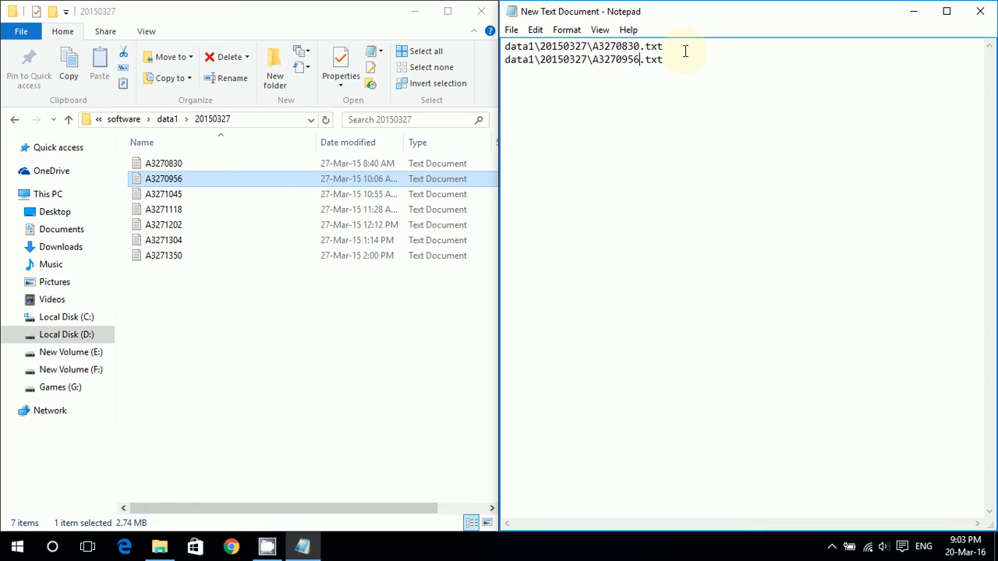
mouse_move(676, 90)
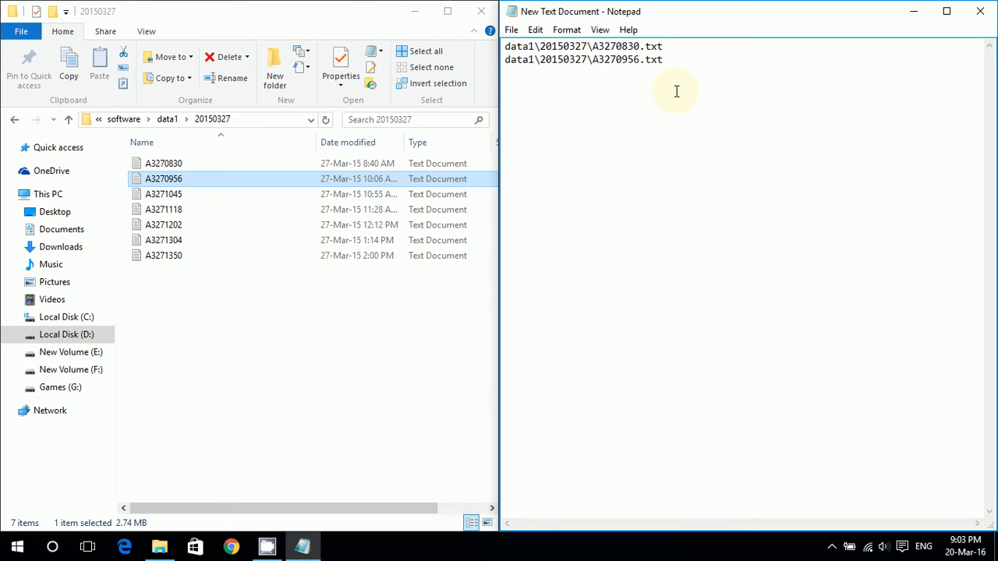
Save the two-line path list as for_tutorial in the software folder.
click(512, 30)
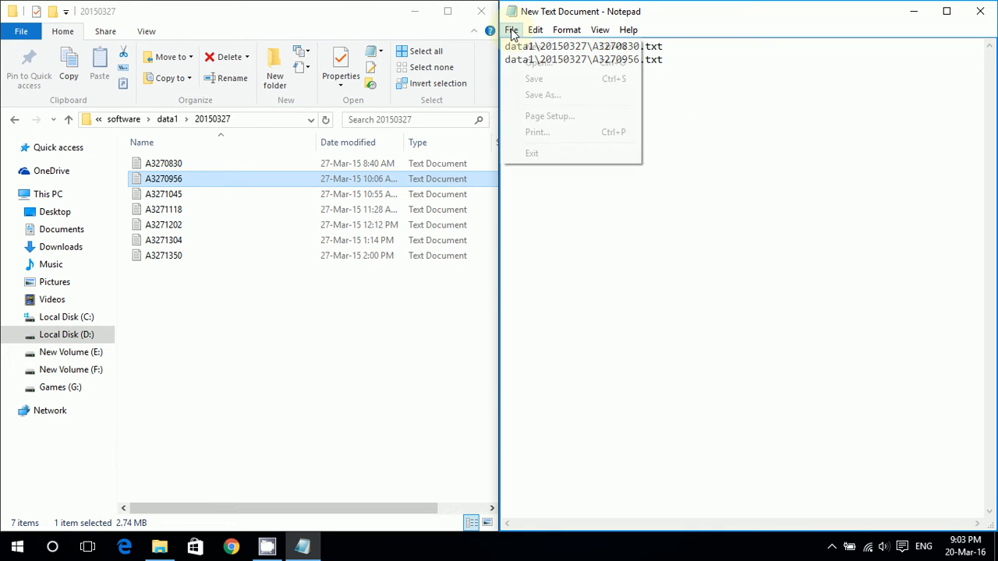
click(543, 95)
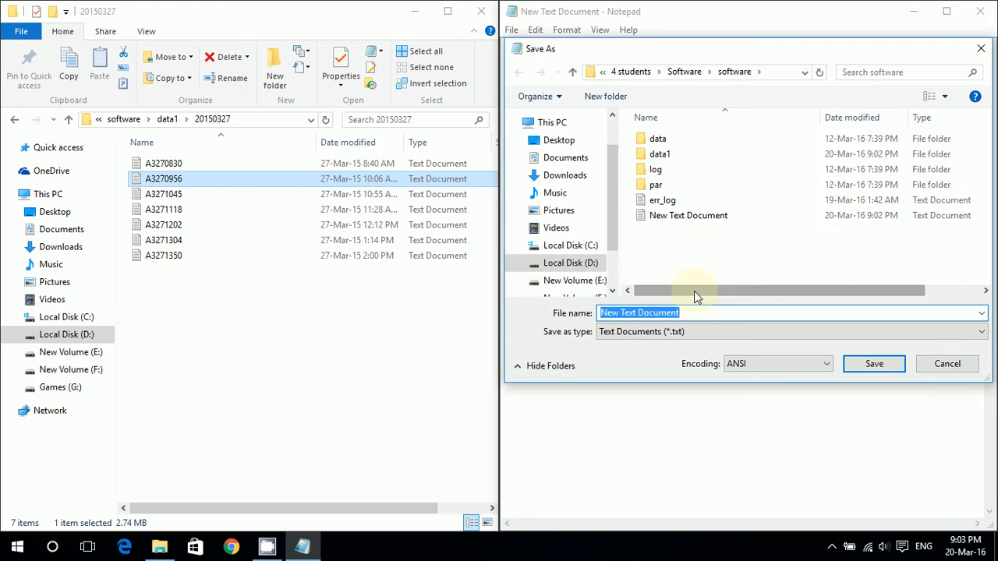
text(for_tut)
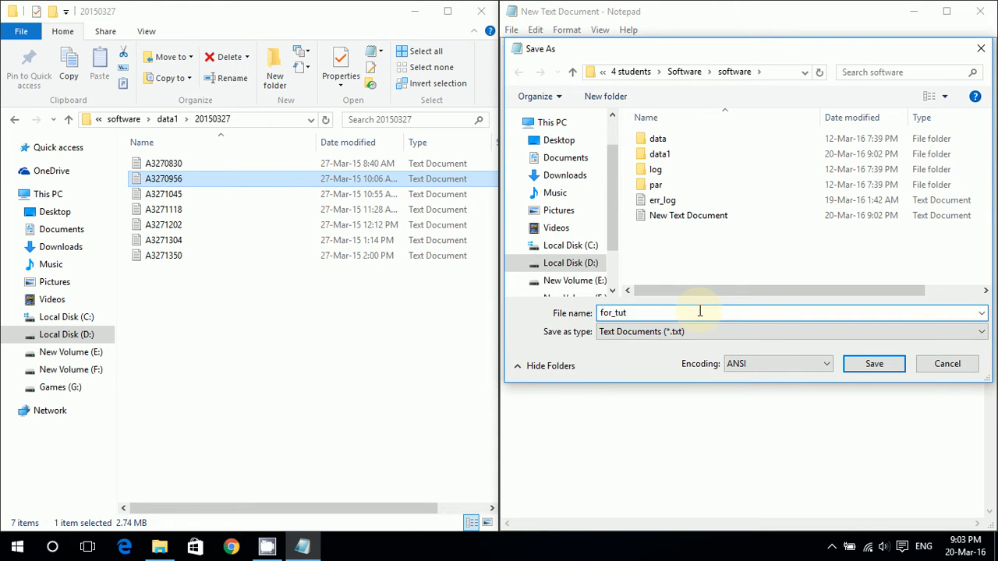
text(orial.lst)
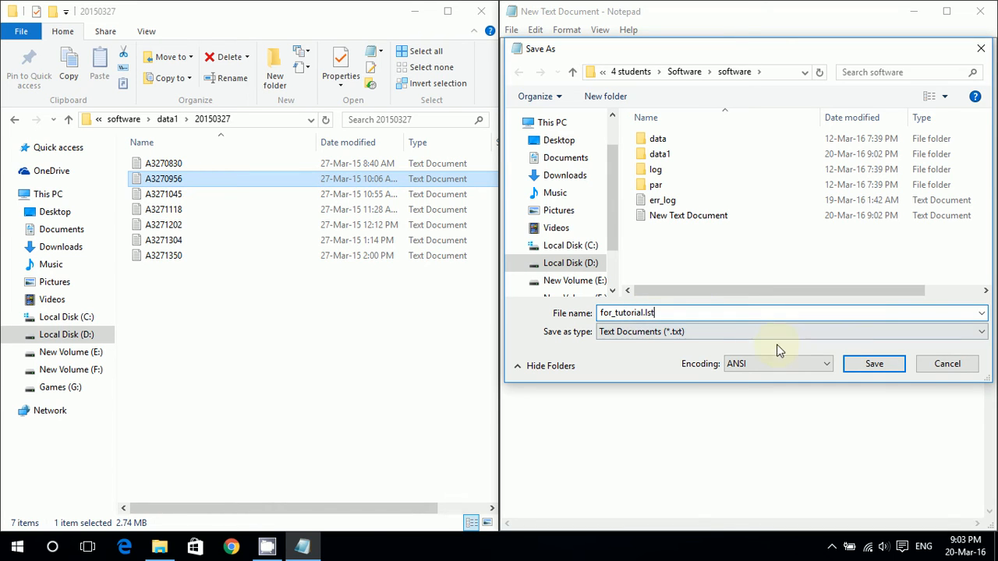
click(873, 363)
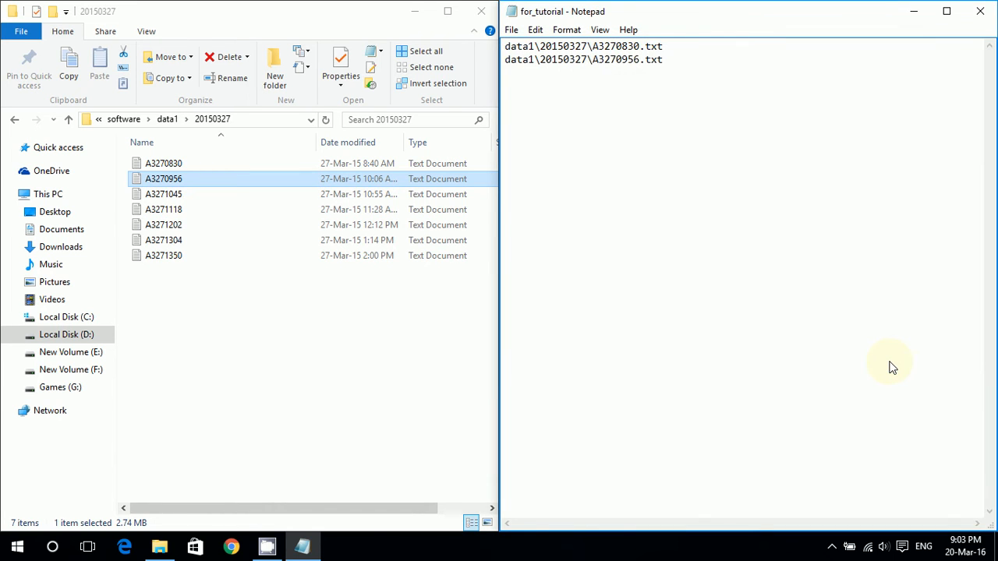
Close Notepad, returning to the software folder in File Explorer.
click(979, 11)
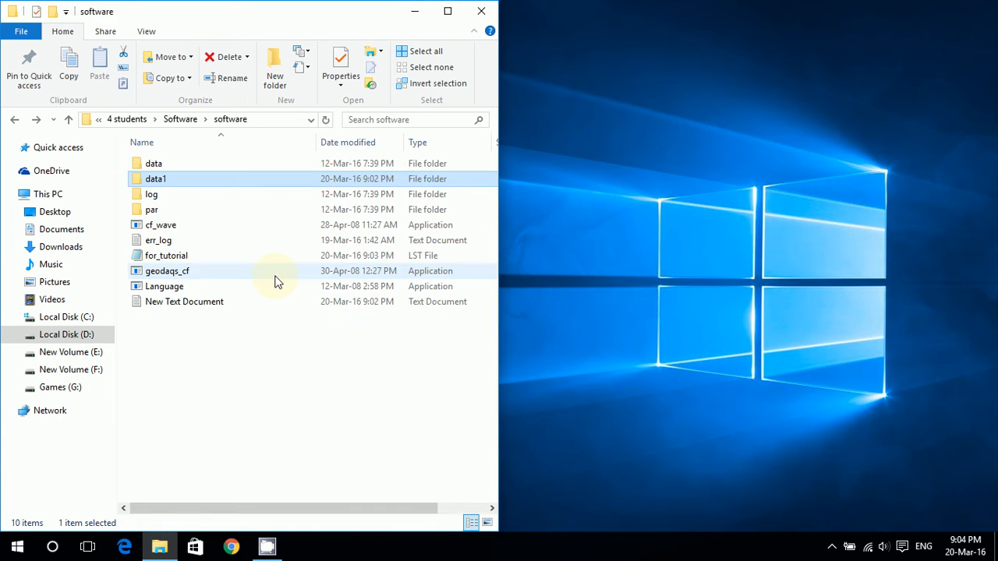
mouse_move(165, 256)
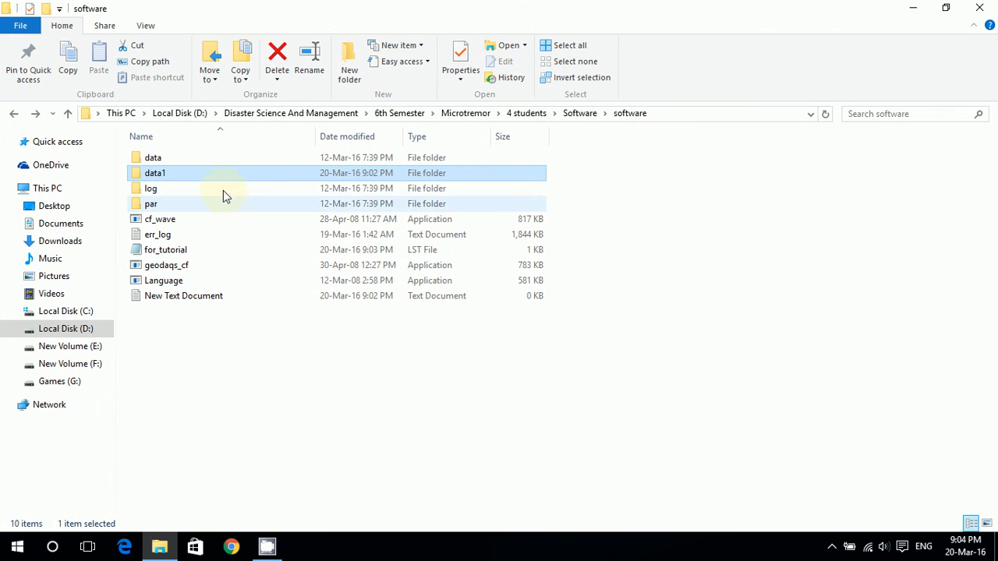
mouse_move(159, 219)
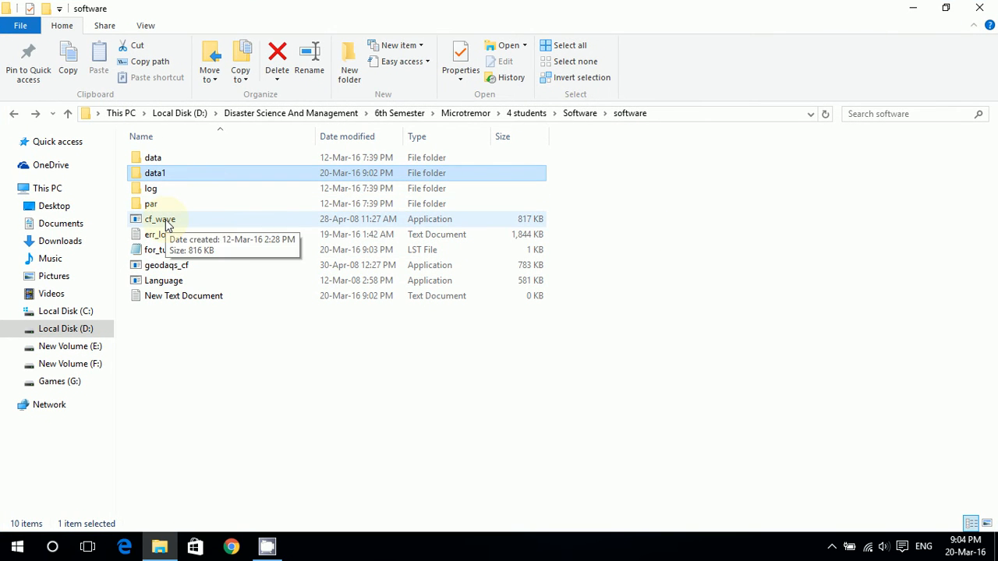
Launch cf_wave with Geodaqs data format, load the list and choose recording 1, A3270830.
double_click(159, 218)
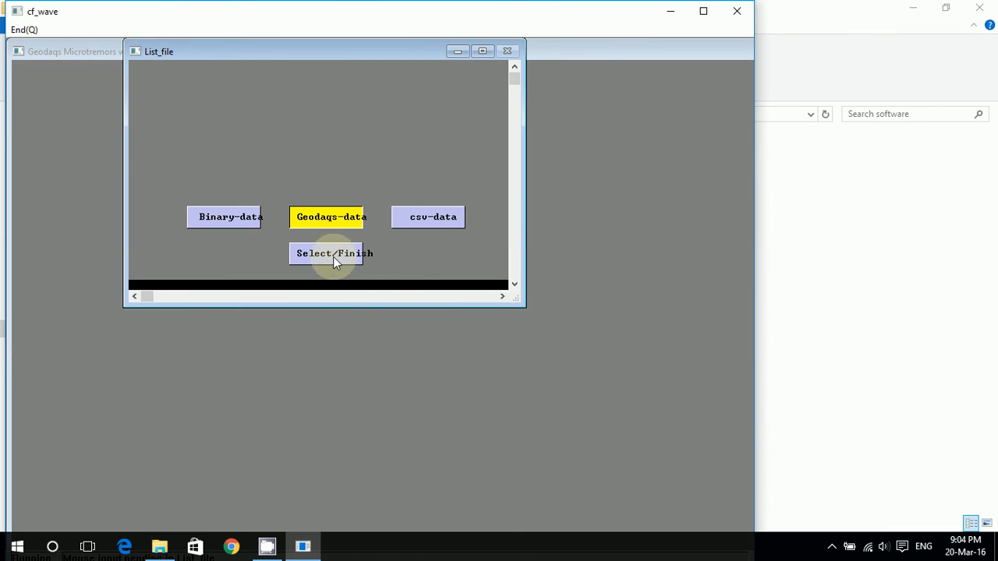
click(331, 252)
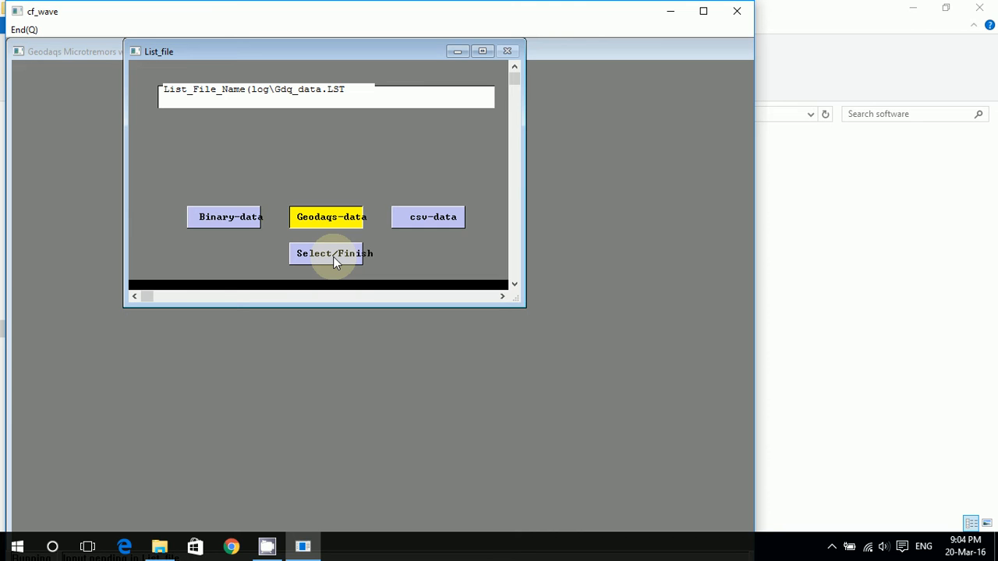
click(333, 252)
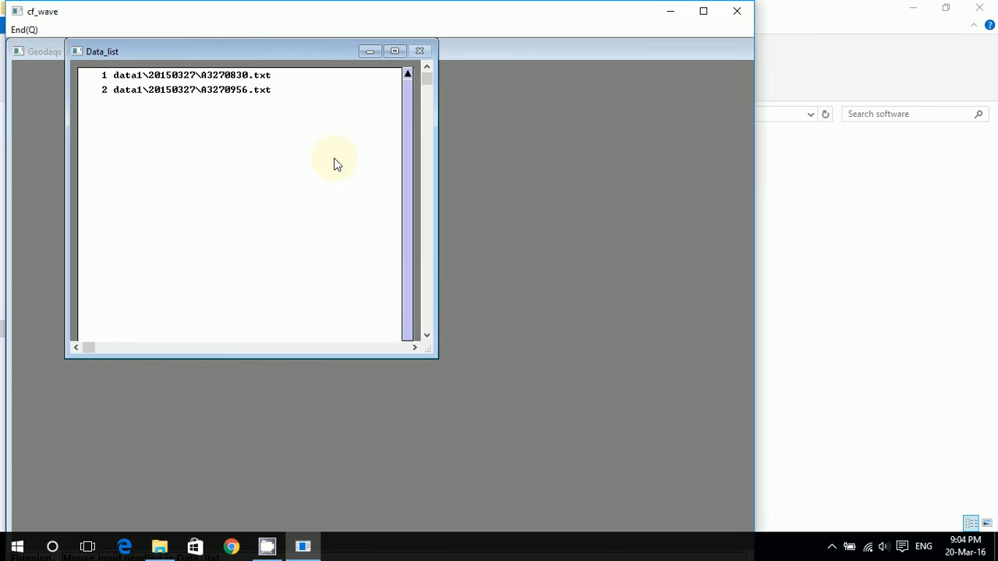
mouse_move(242, 78)
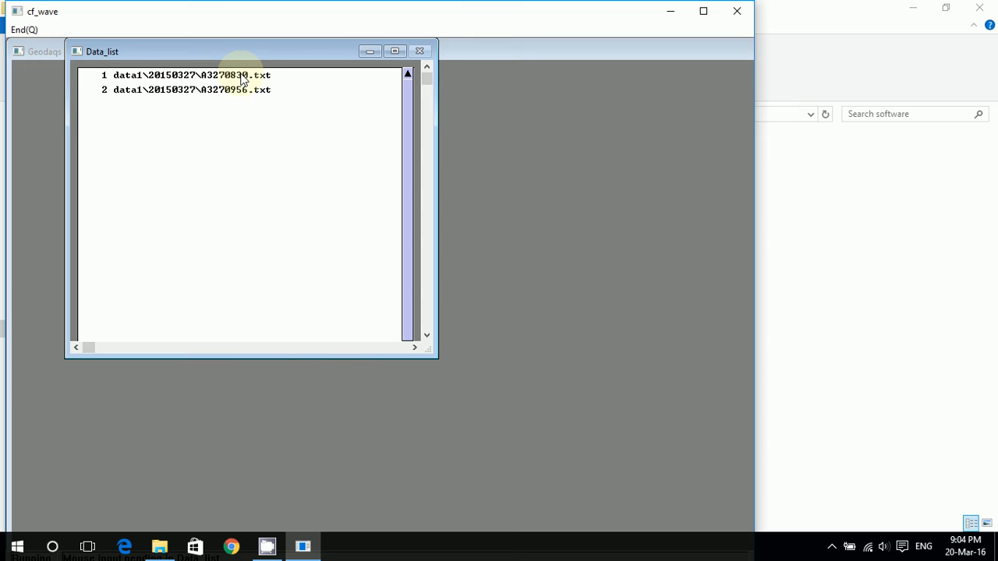
click(192, 75)
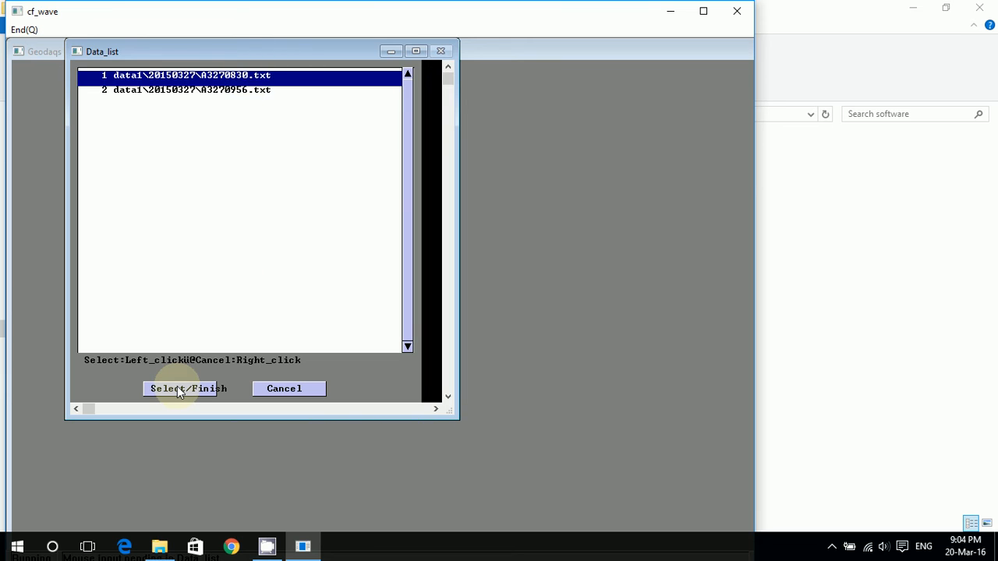
click(187, 388)
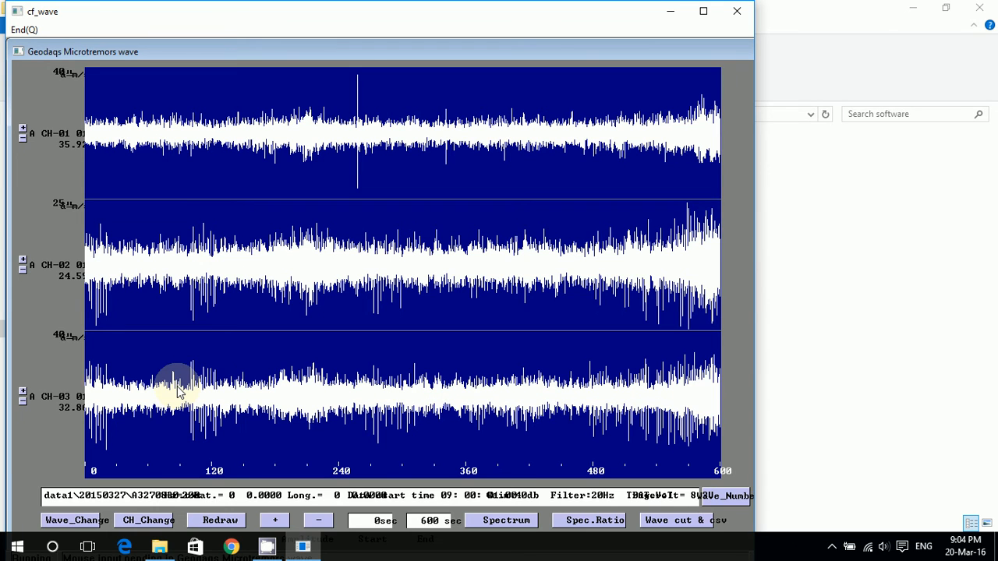
mouse_move(668, 470)
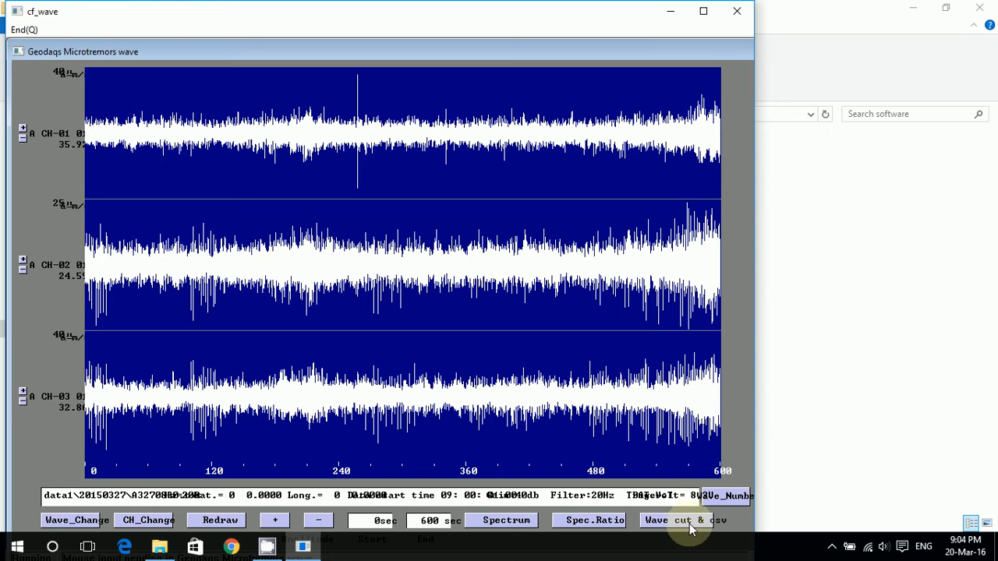
In Wave cut & csv settings, set the writing folder to data1\csv_out.
click(684, 520)
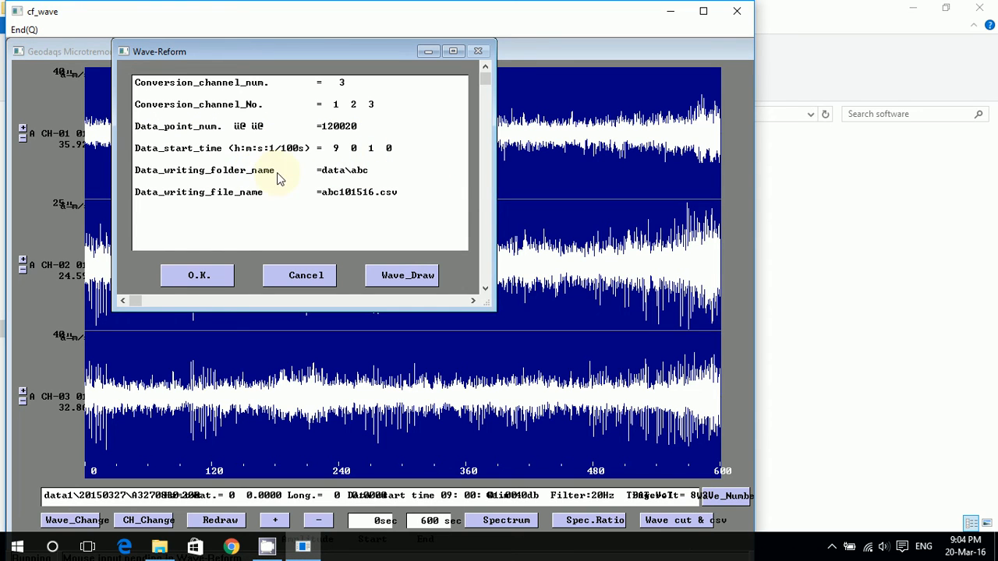
mouse_move(340, 173)
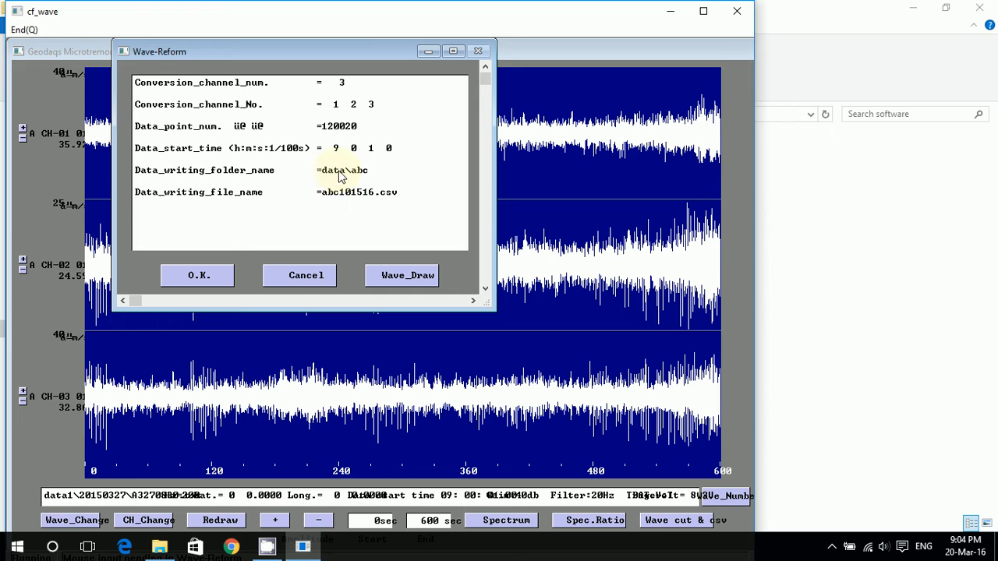
mouse_move(351, 175)
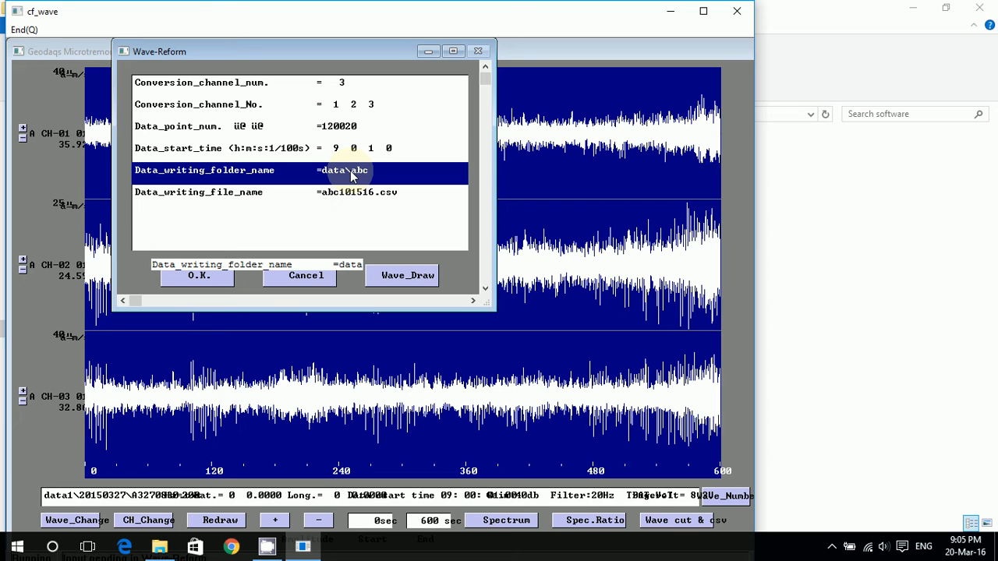
text(1)
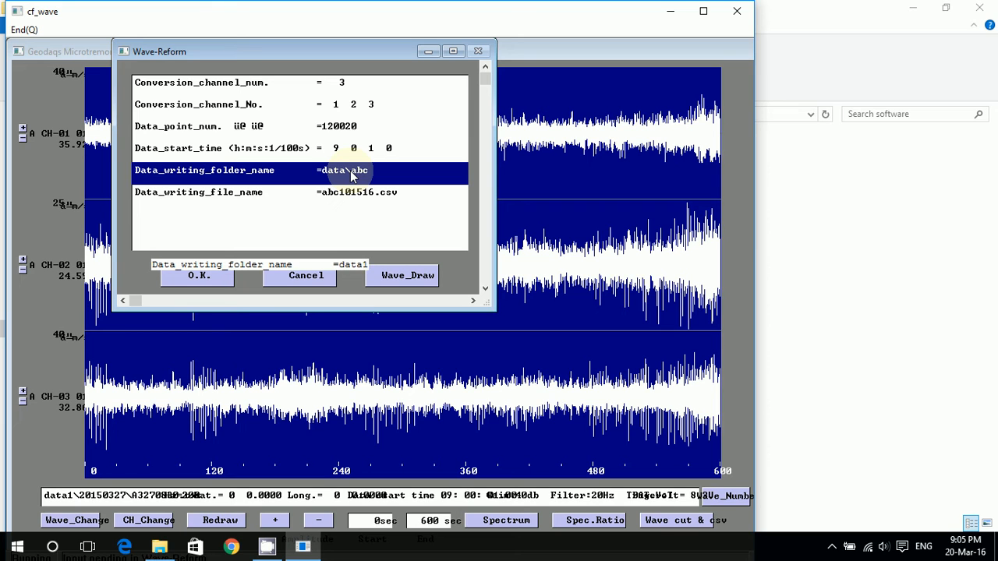
text(\)
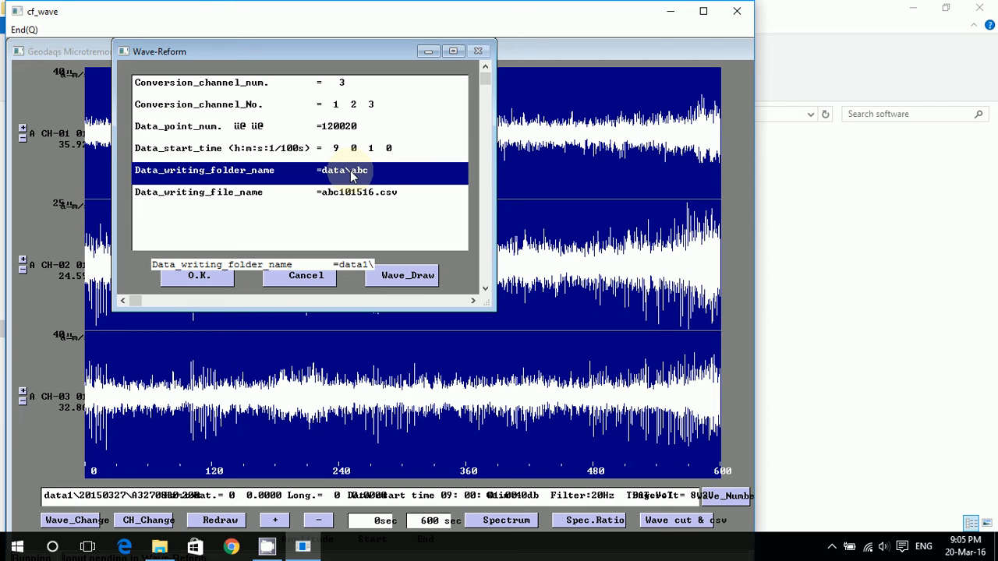
text(csv_out)
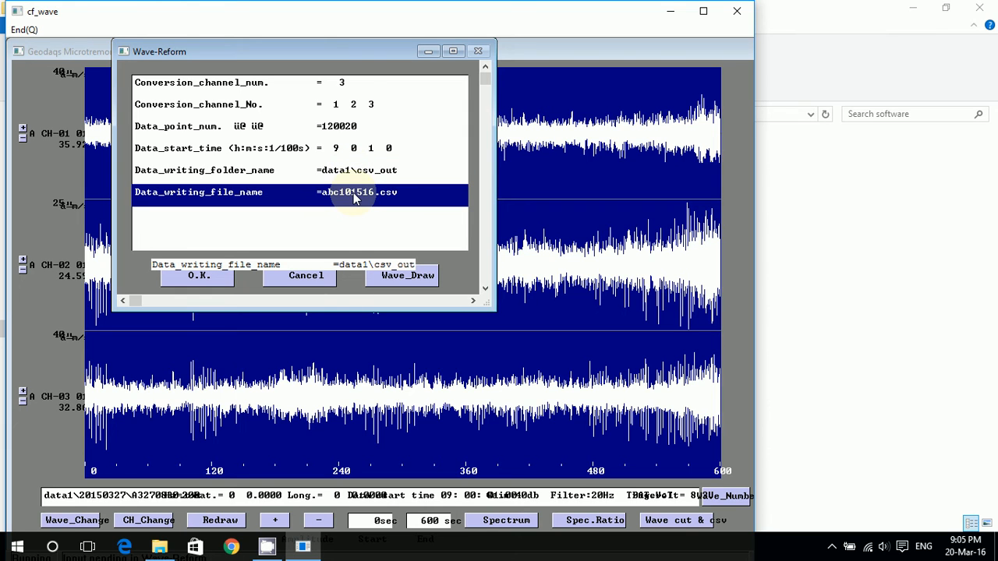
mouse_move(409, 196)
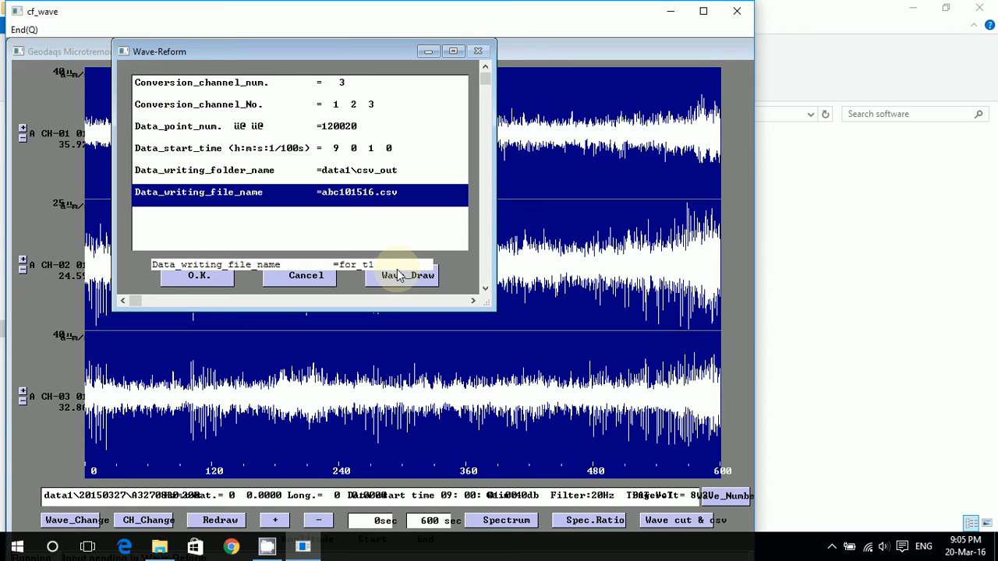
Set the writing file name to for_t1.csv and apply it.
text(.c)
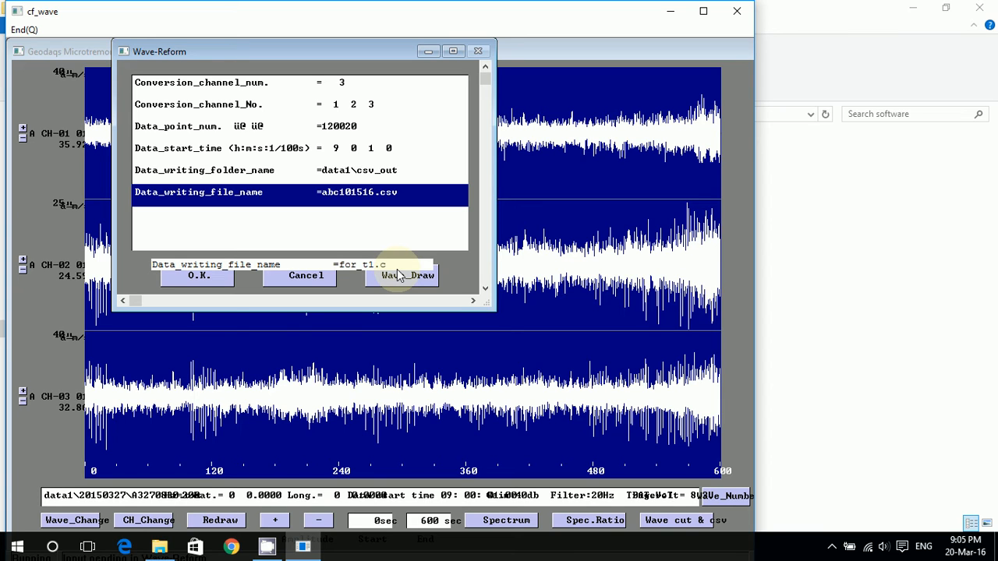
text(sv)
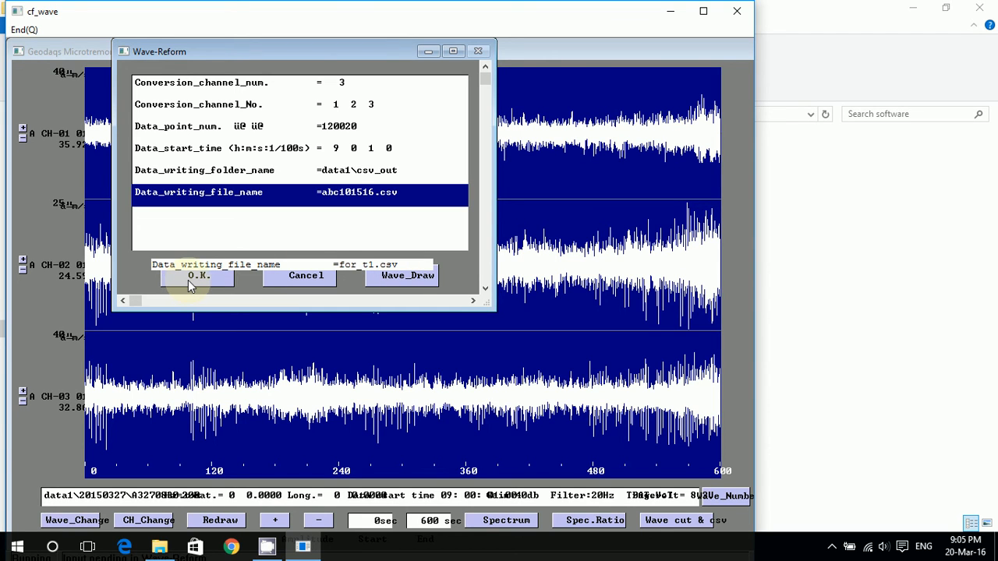
click(198, 275)
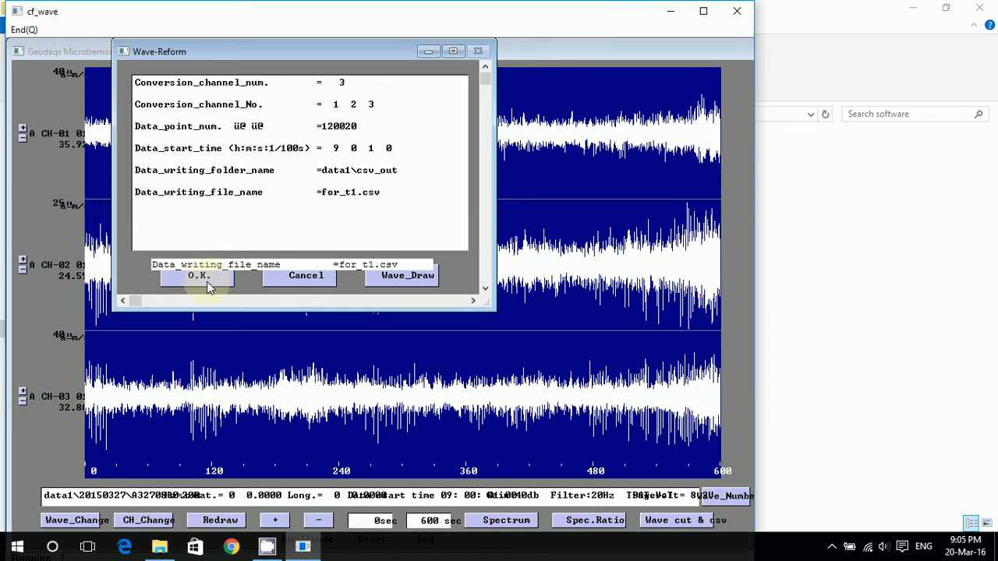
Write the csv, then copy for_t1 from data1\csv_out.
click(198, 275)
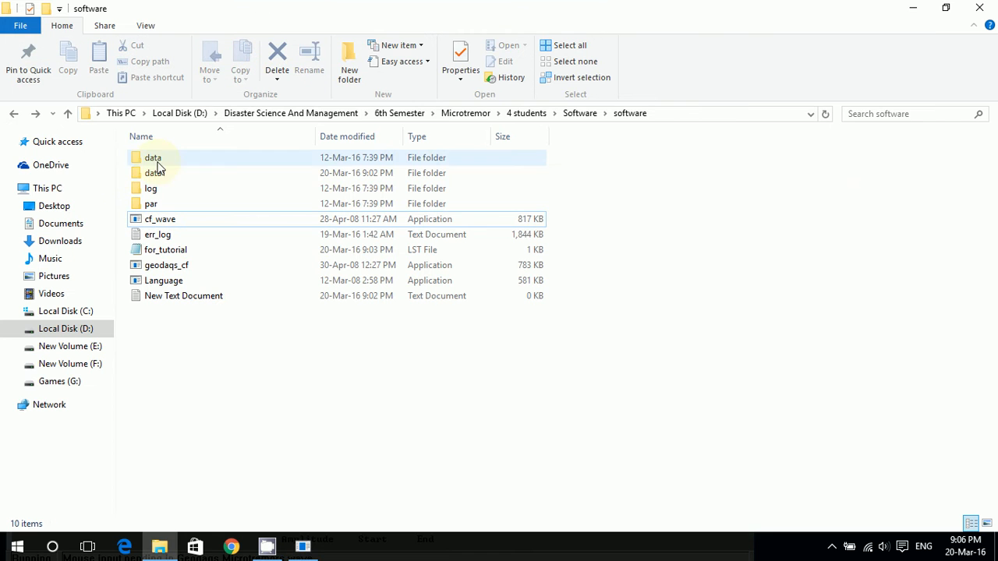
double_click(154, 171)
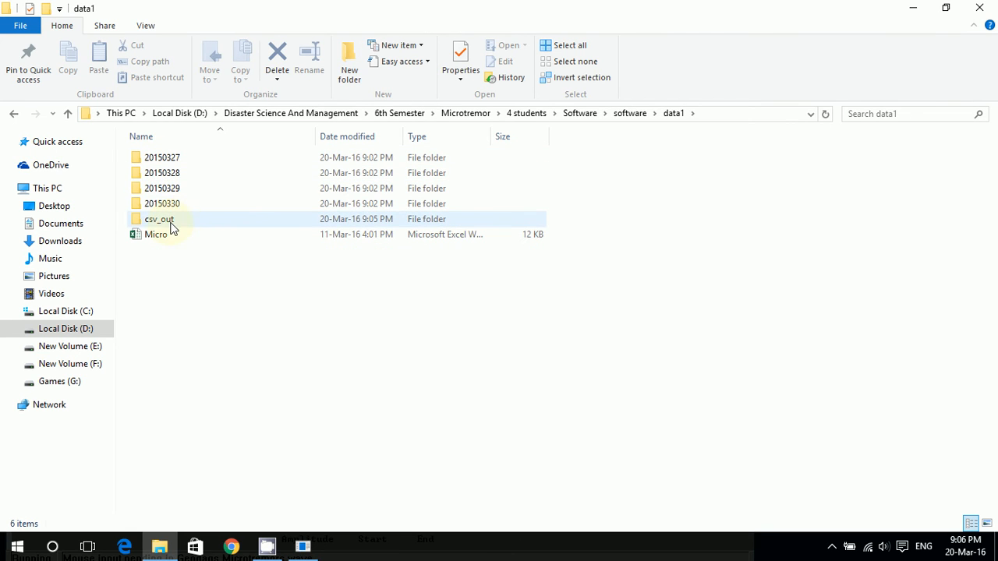
mouse_move(177, 226)
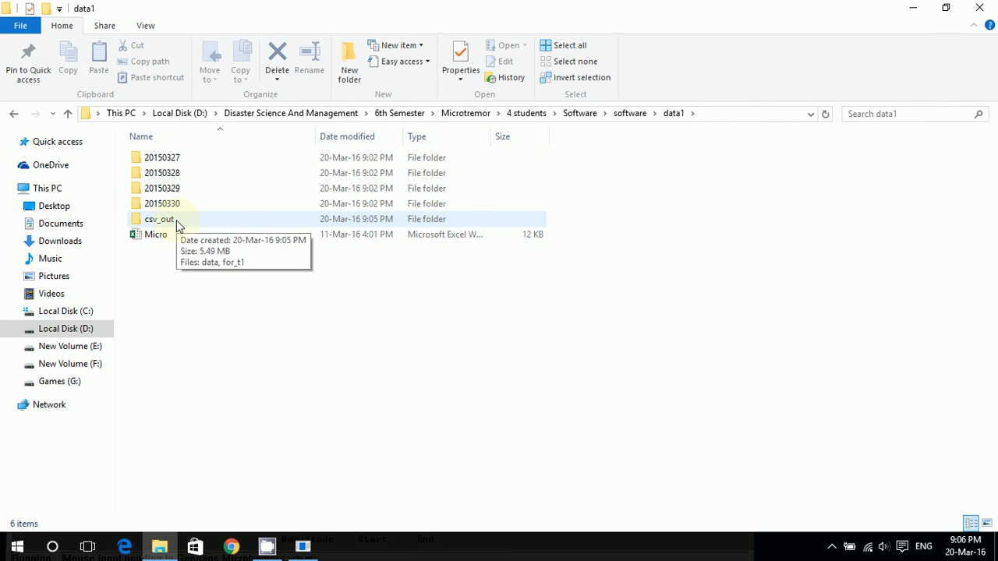
double_click(159, 218)
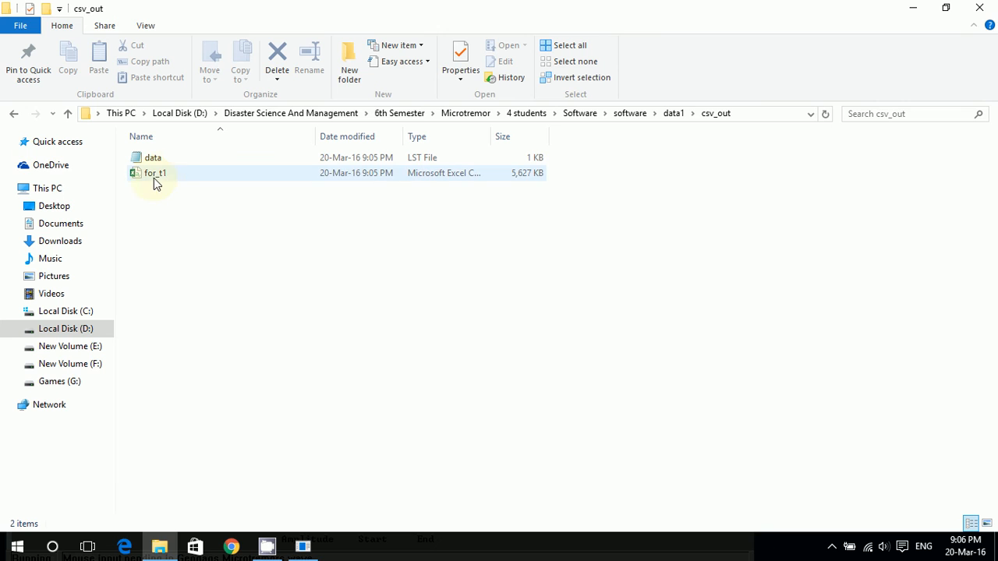
click(156, 172)
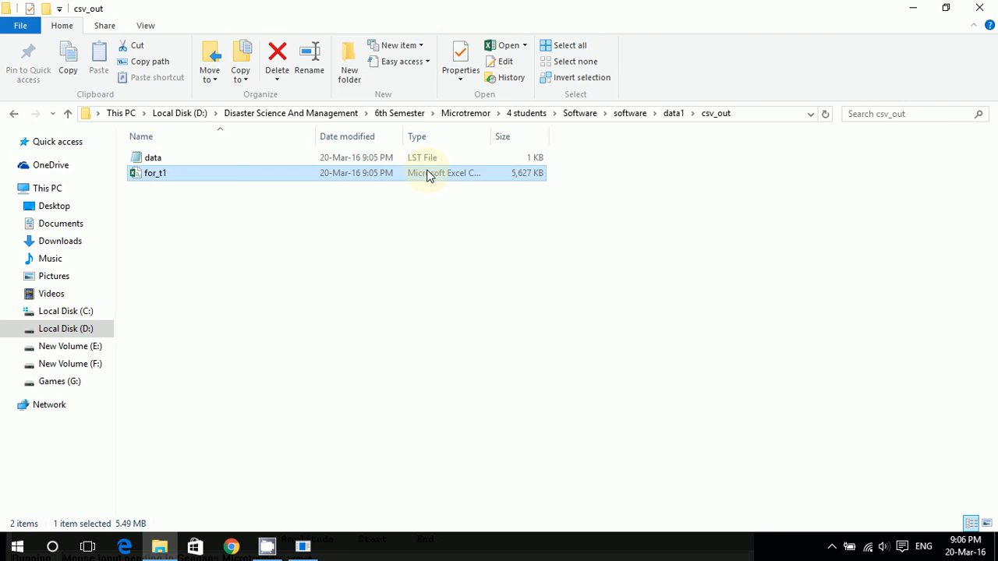
right_click(154, 172)
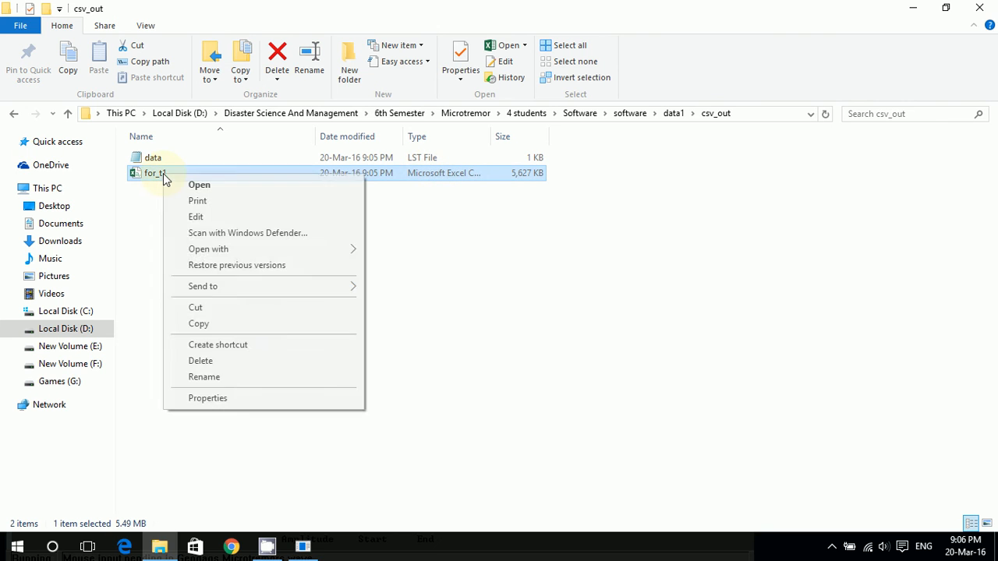
click(253, 315)
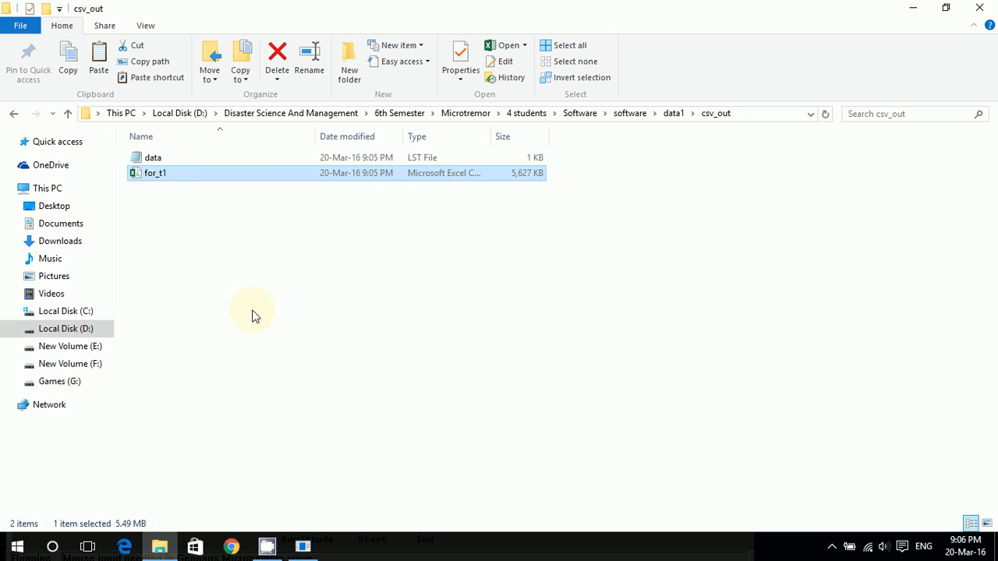
Paste for_t1 into the single microtremor folder beside the analysis application.
click(673, 113)
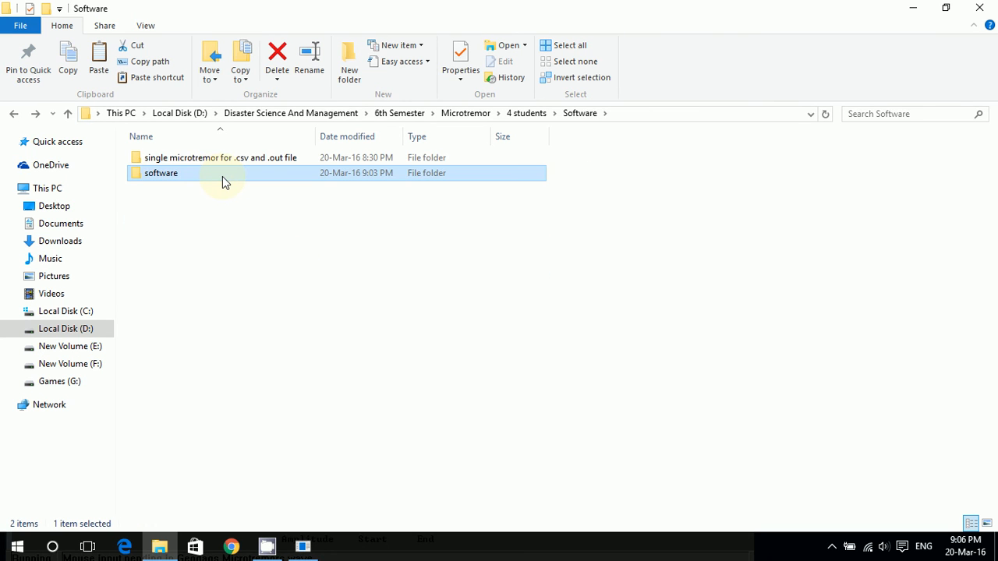
mouse_move(224, 183)
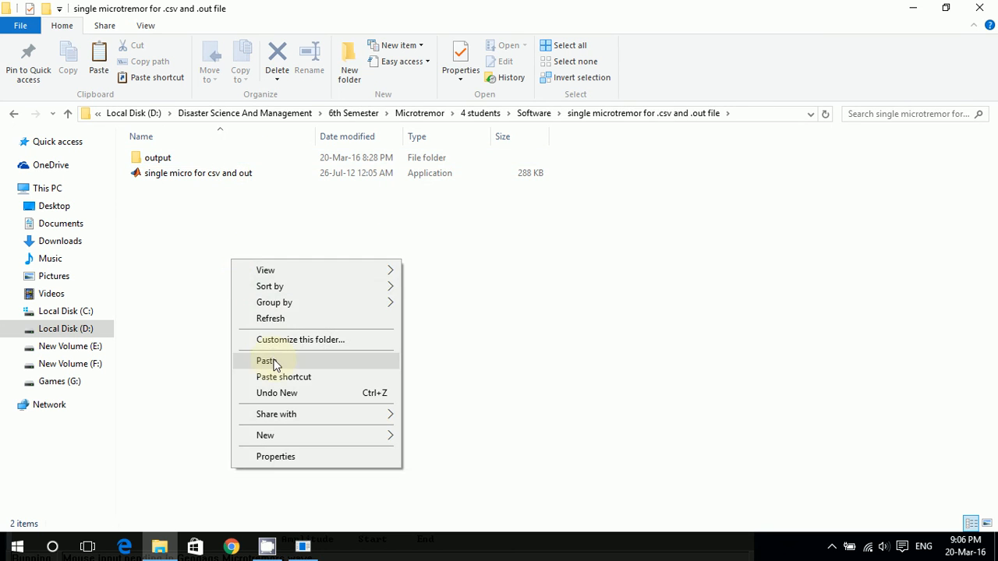
click(265, 360)
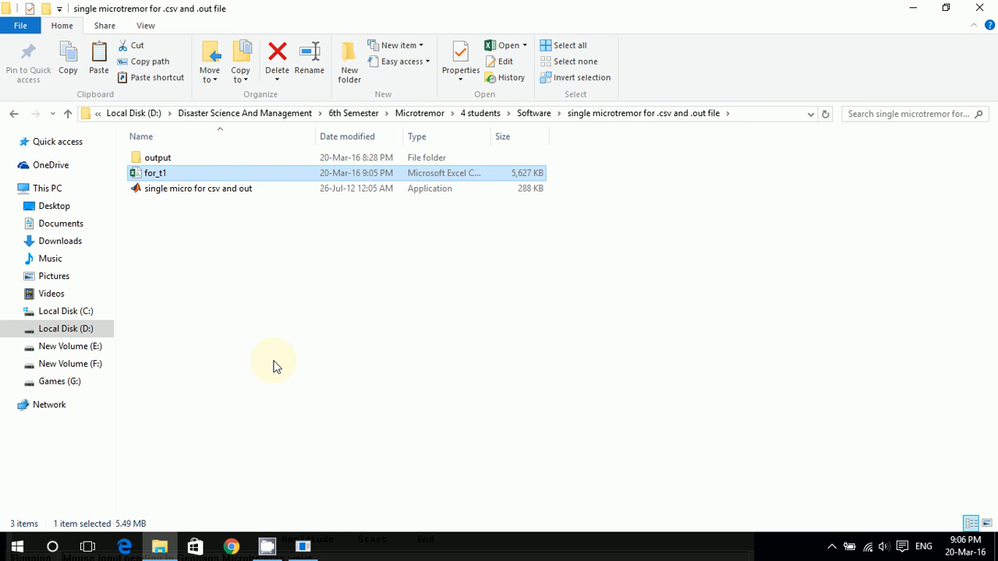
mouse_move(215, 216)
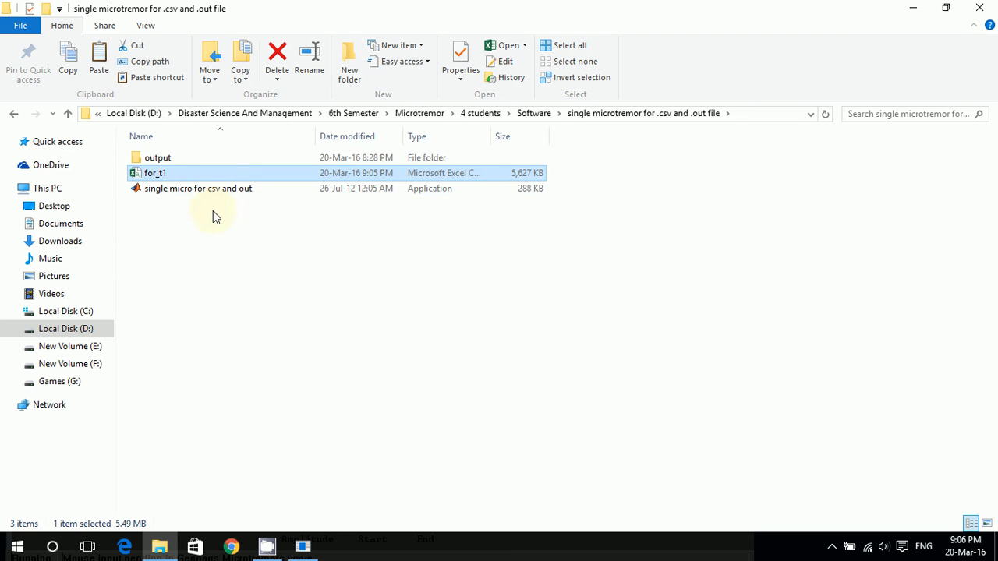
mouse_move(216, 190)
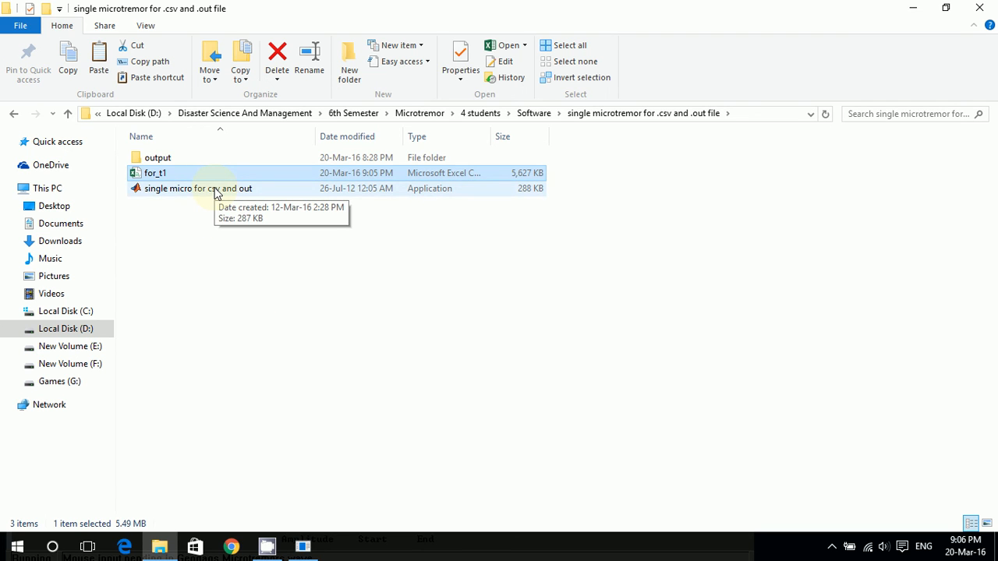
Launch the single micro analysis app and read for_t1.csv at 200 Hz.
double_click(193, 187)
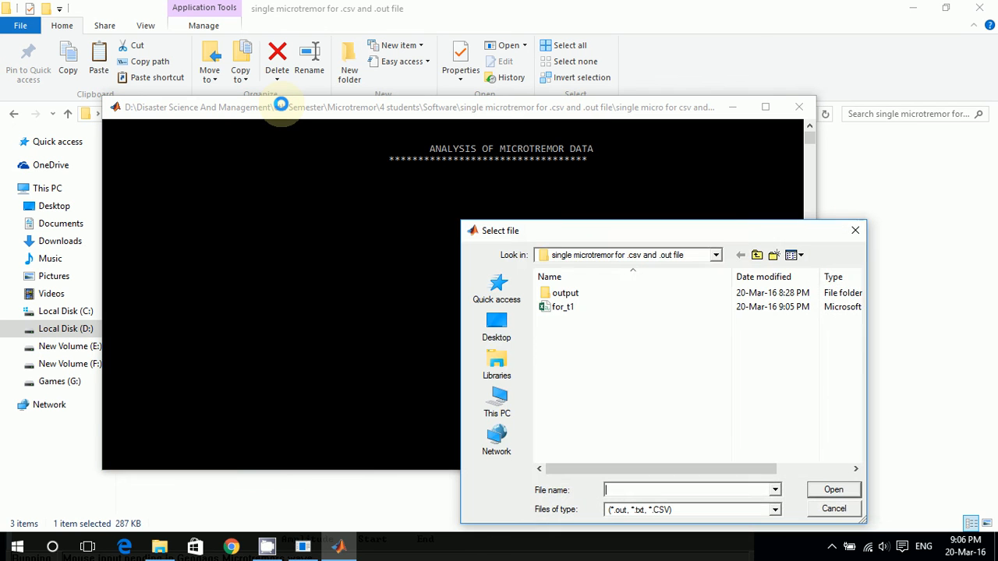
click(565, 293)
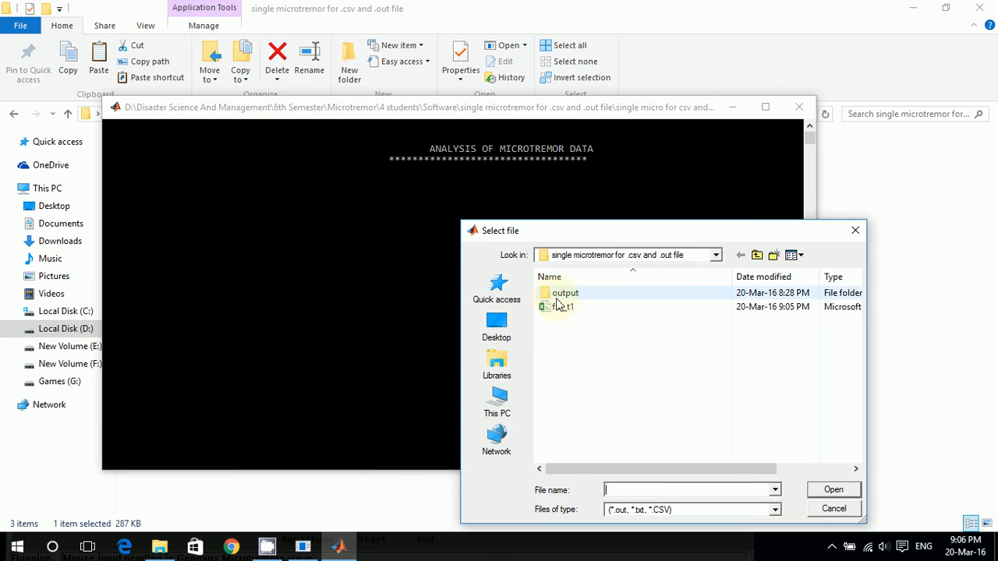
click(563, 306)
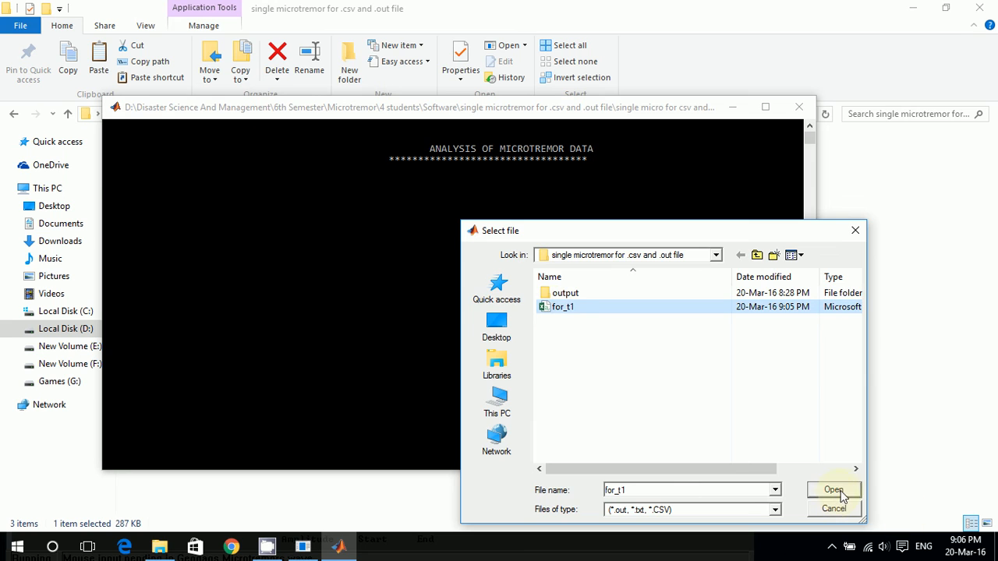
click(833, 489)
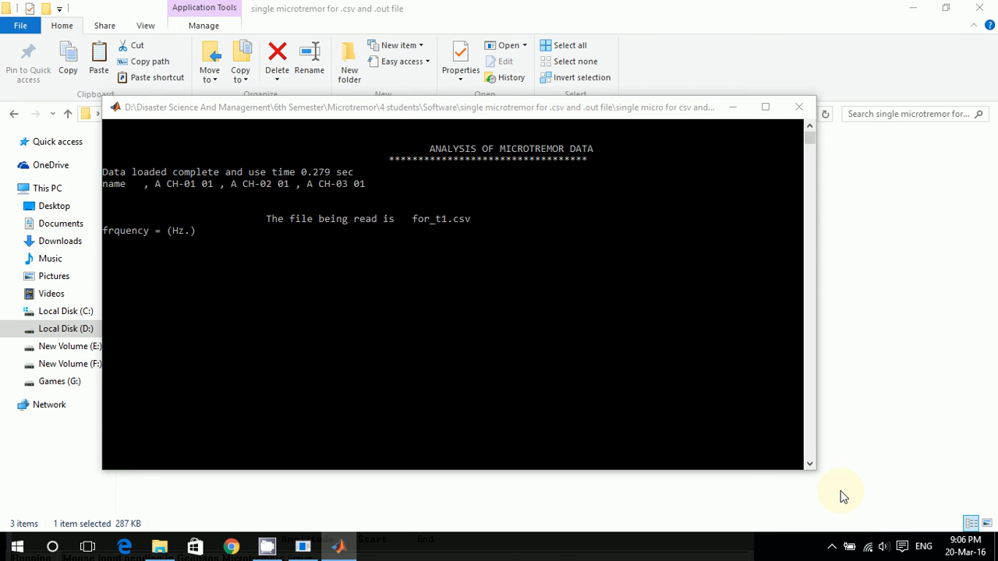
text(2)
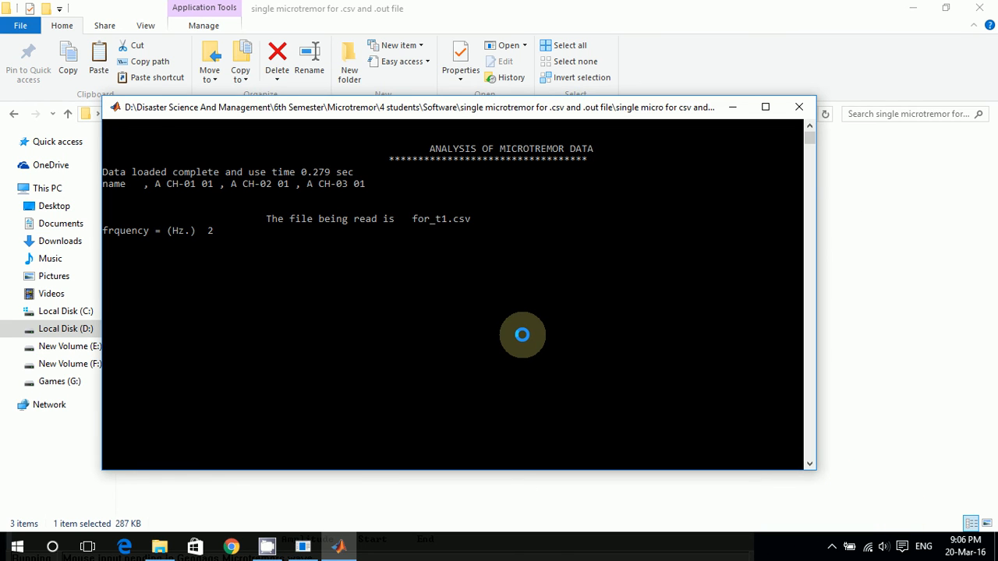
text(00)
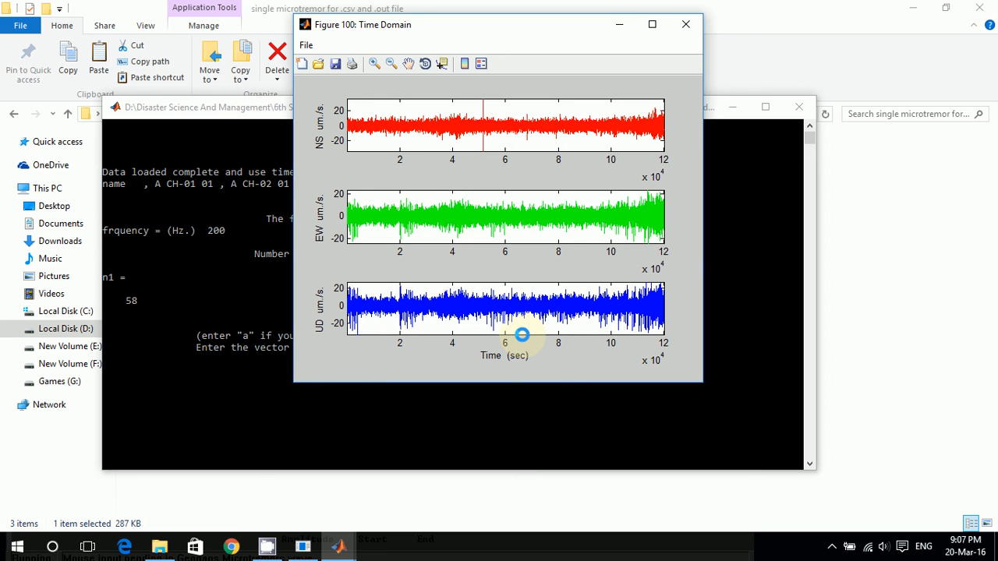
mouse_move(686, 25)
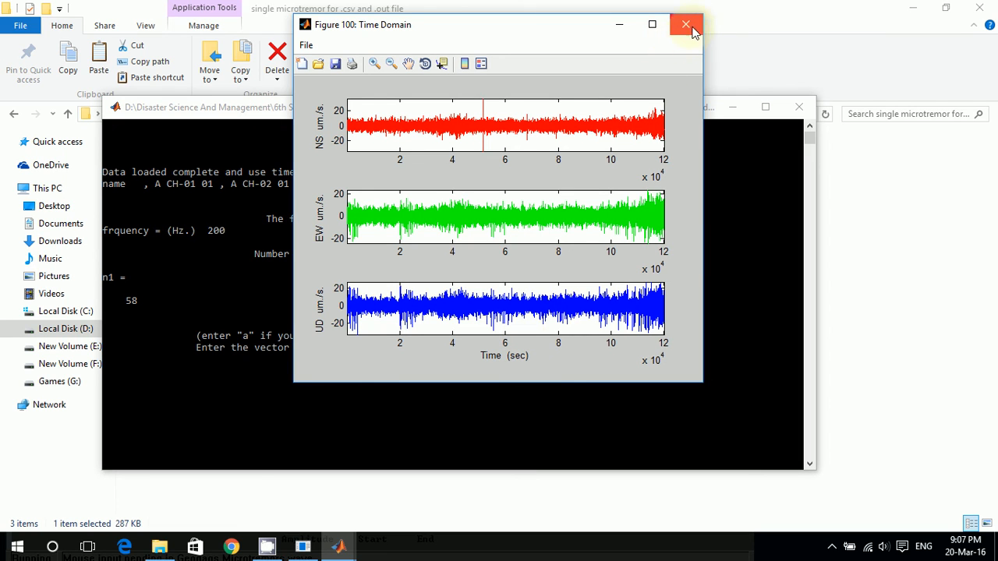
mouse_move(686, 25)
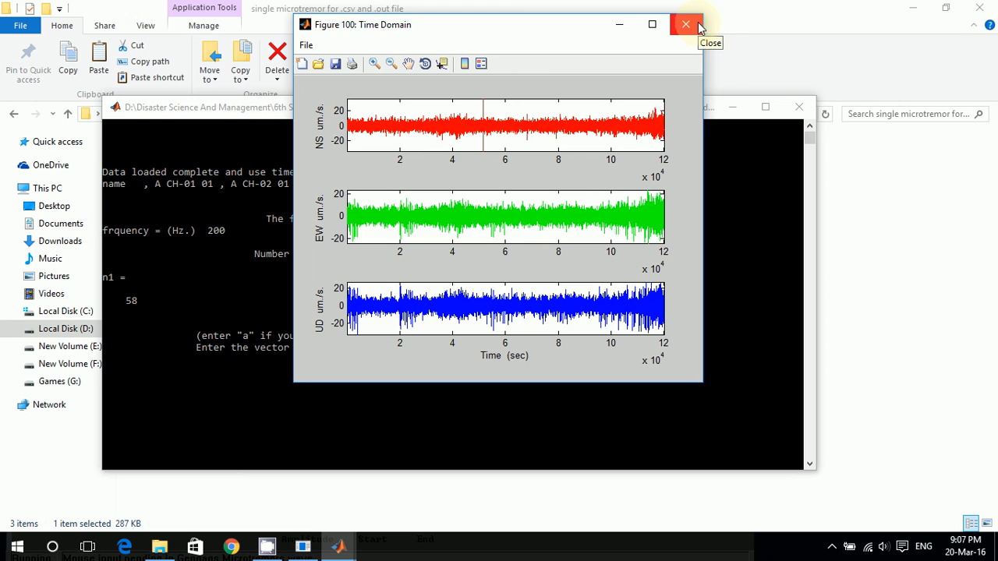
Close the Time Domain figure and choose all segments (a) for analysis.
click(684, 25)
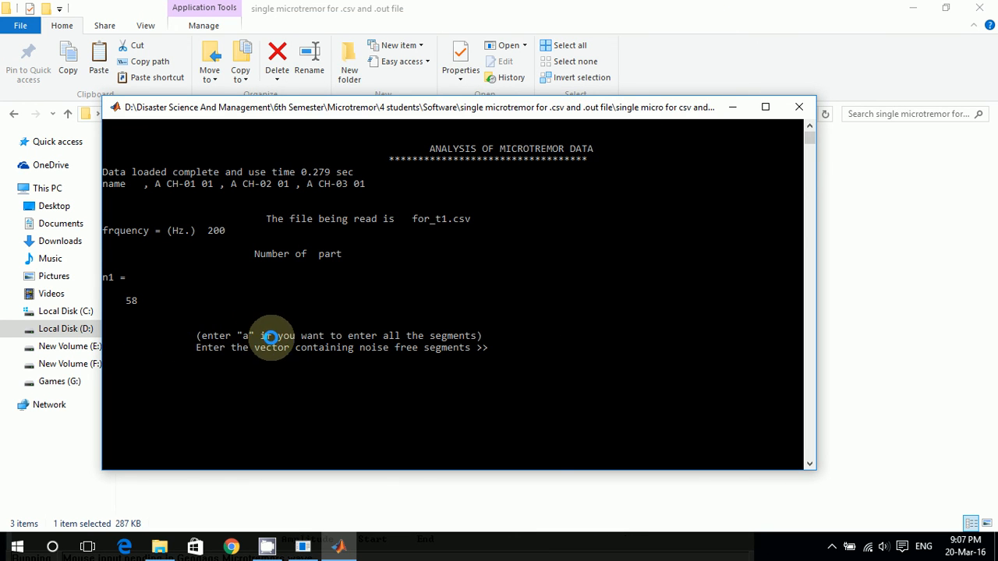
mouse_move(468, 340)
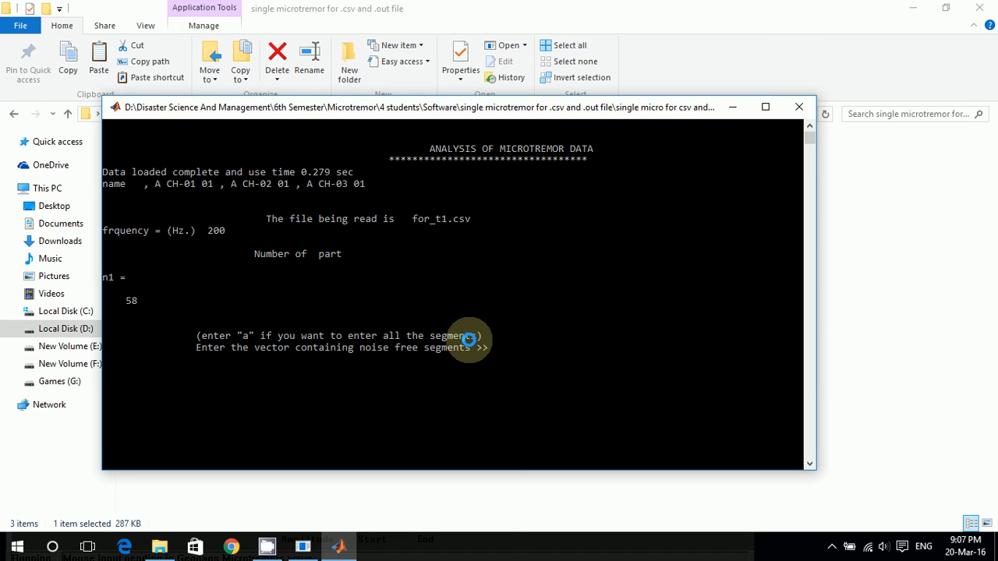
text(a)
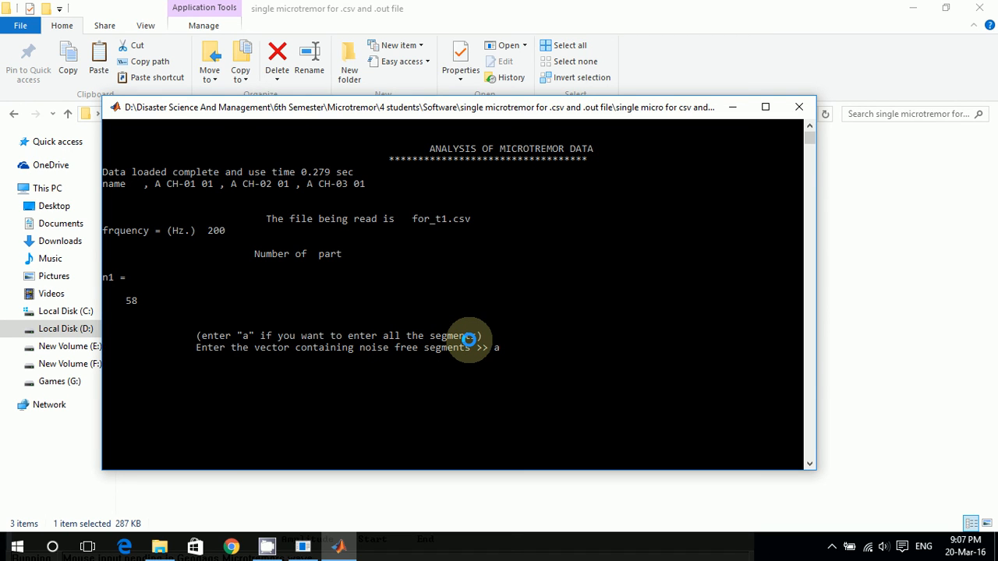
key(enter)
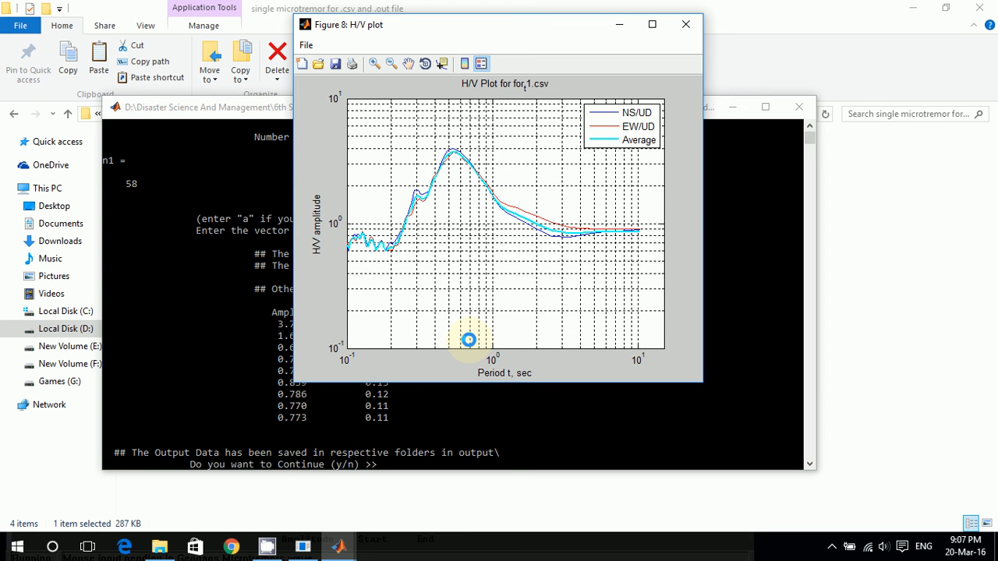
mouse_move(351, 125)
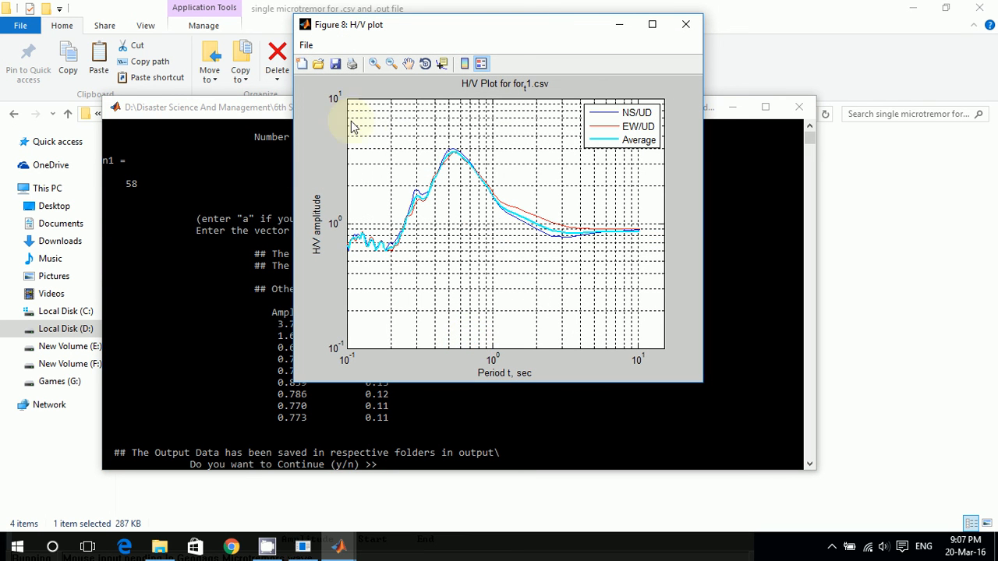
Save the H/V plot as for_t1_nit in Enhanced metafile (*.emf) format.
click(306, 43)
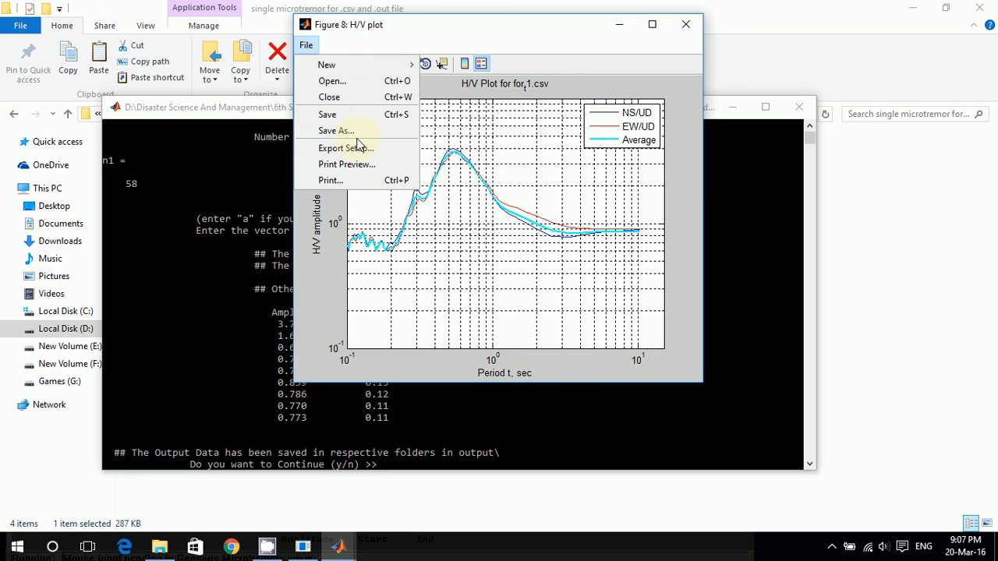
click(337, 131)
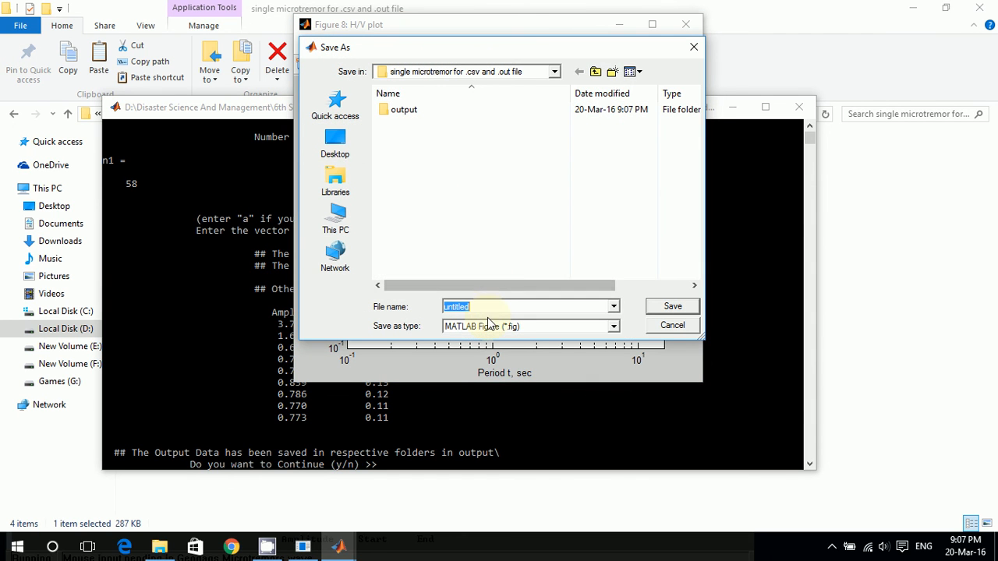
text(for_t1_rslt)
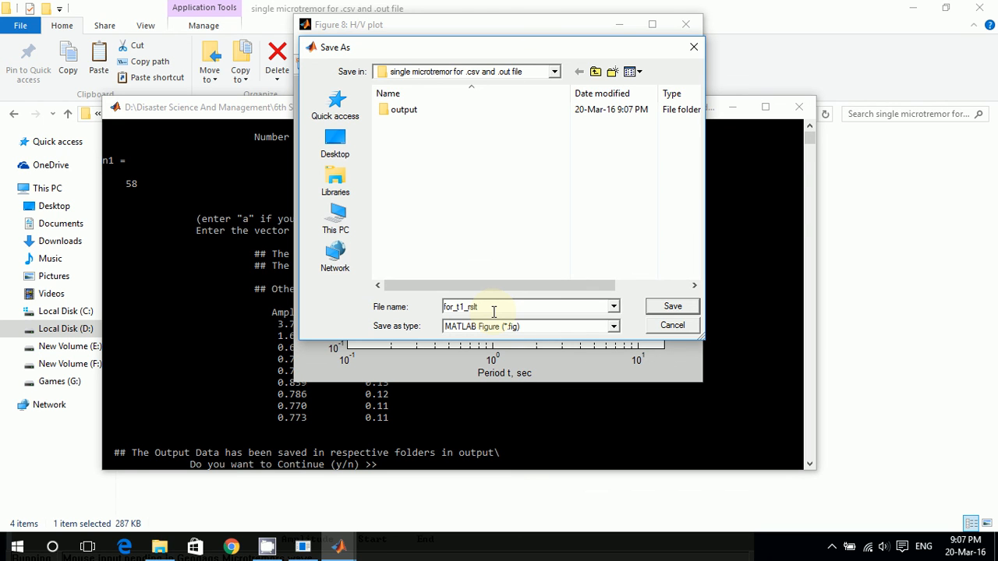
click(614, 326)
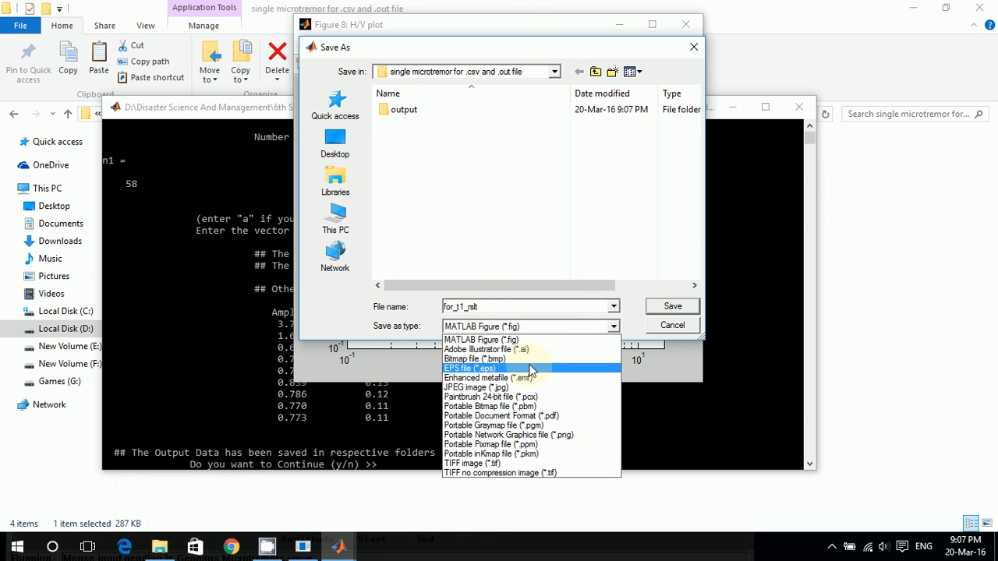
mouse_move(486, 377)
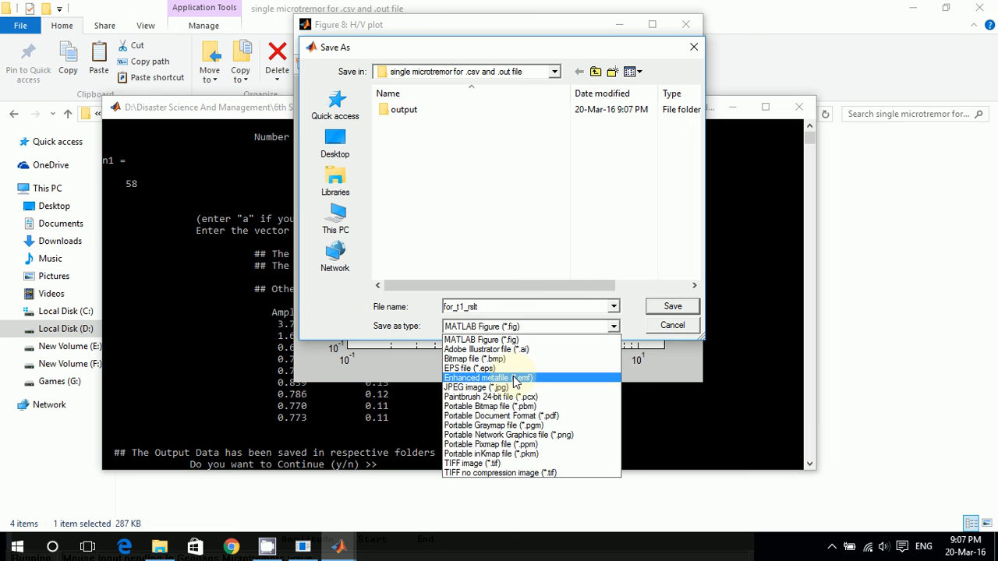
click(486, 377)
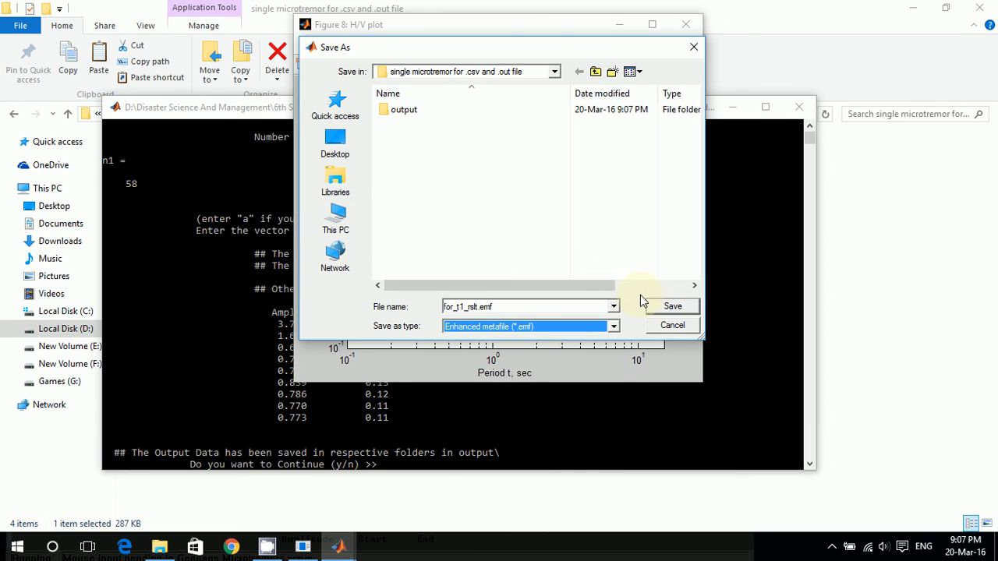
mouse_move(672, 306)
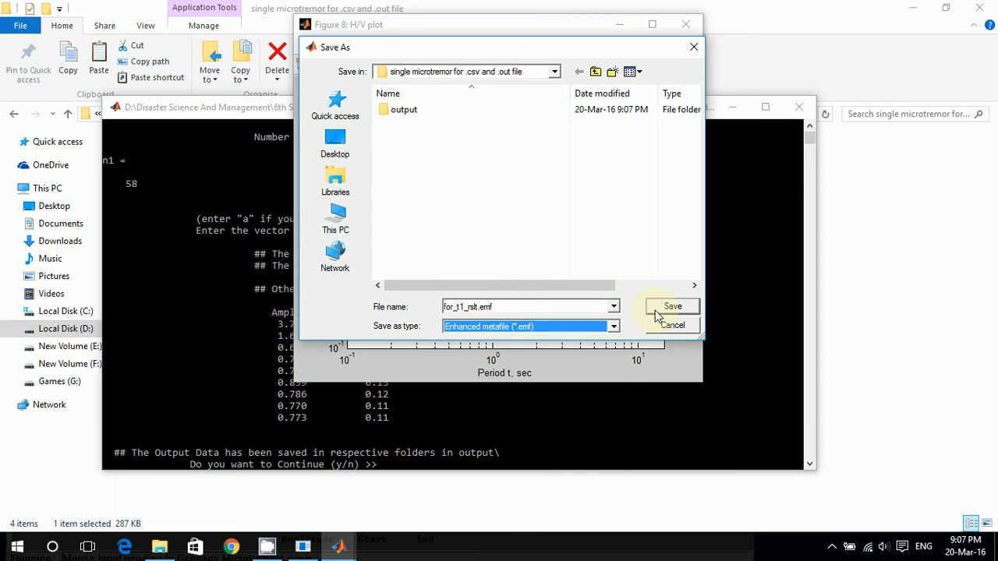
click(672, 306)
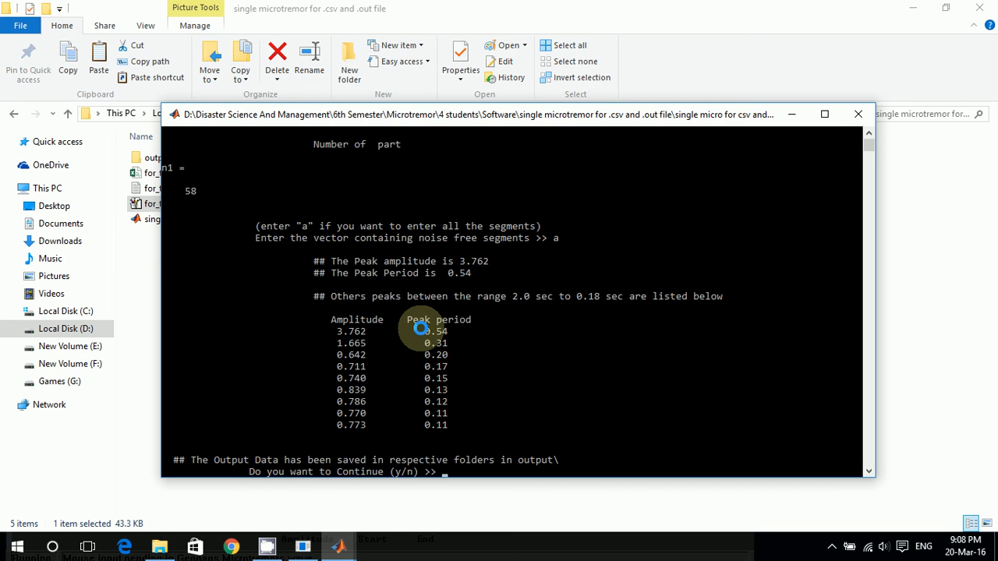
mouse_move(449, 323)
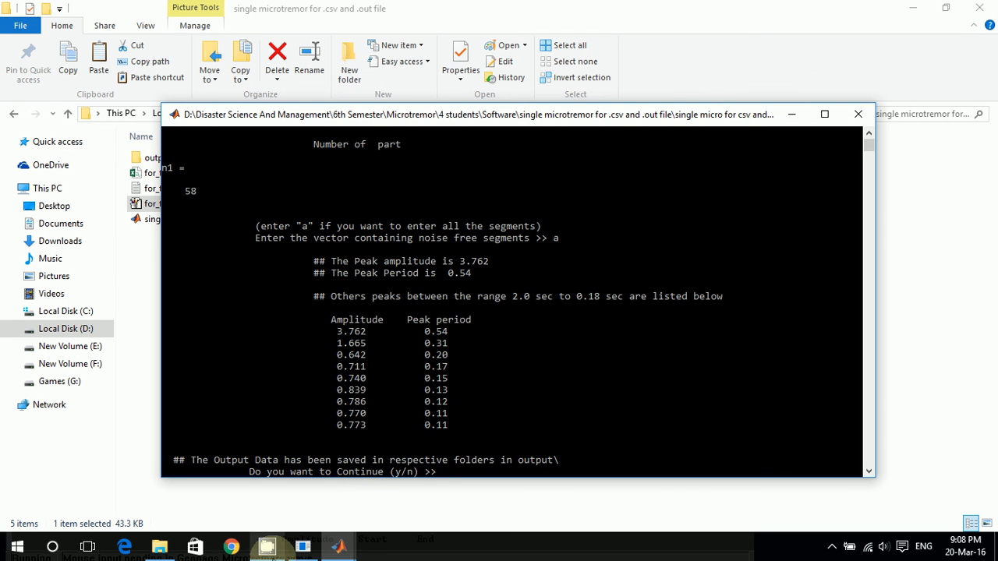
mouse_move(524, 371)
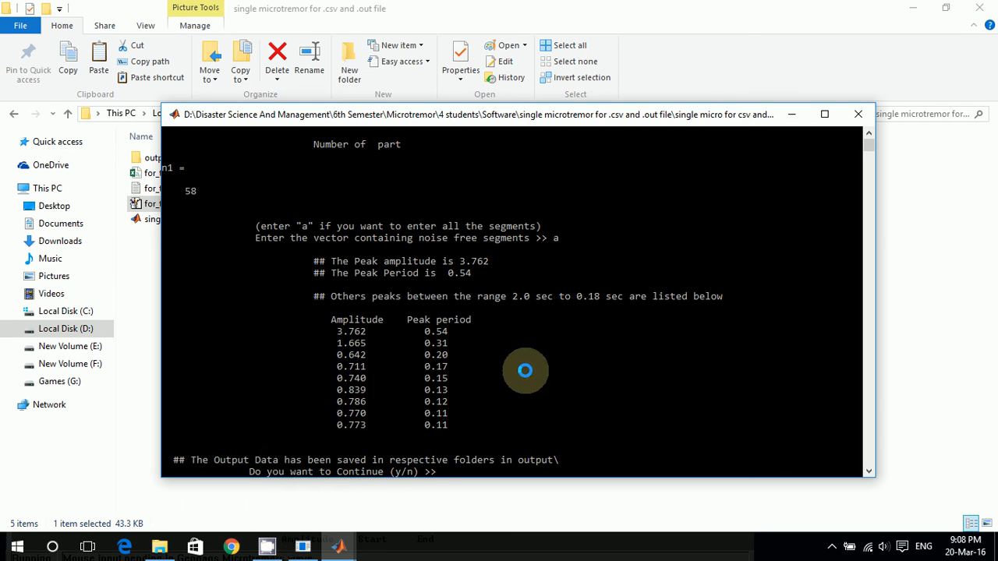
mouse_move(362, 464)
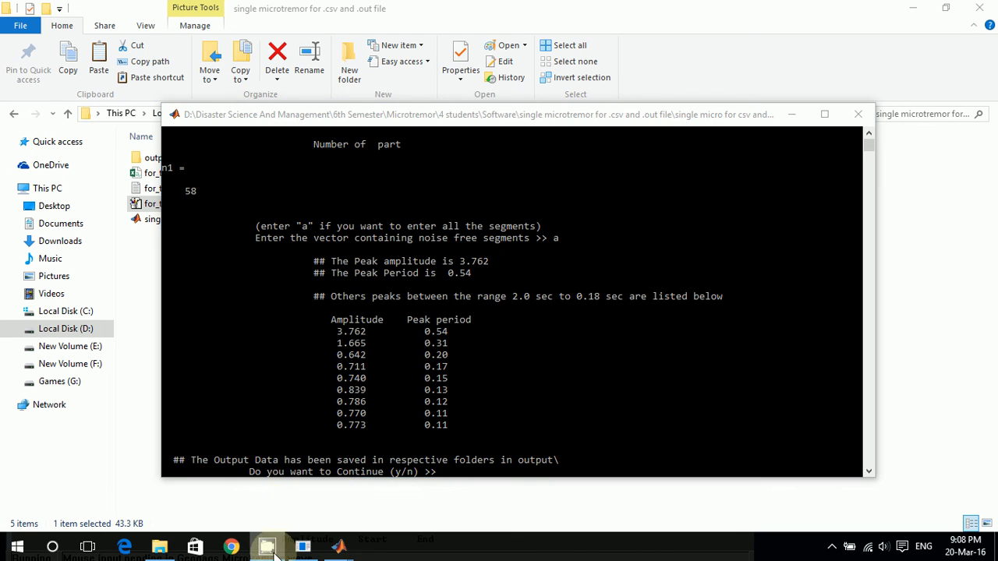
mouse_move(337, 545)
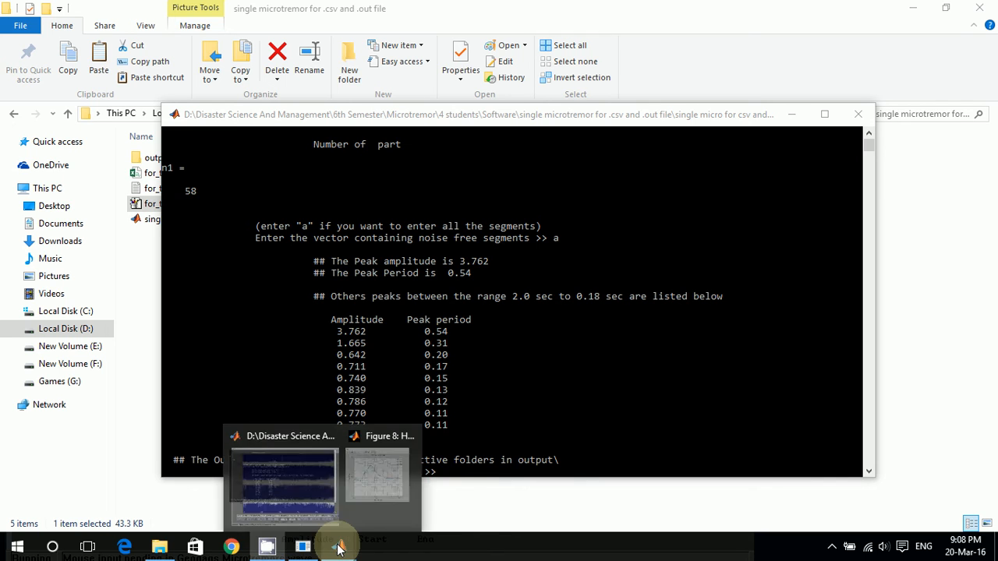